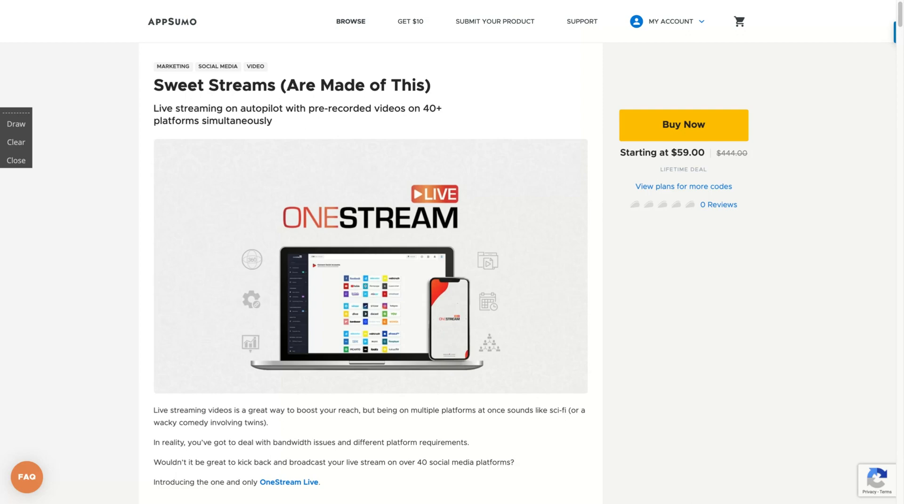
mouse_move(875, 167)
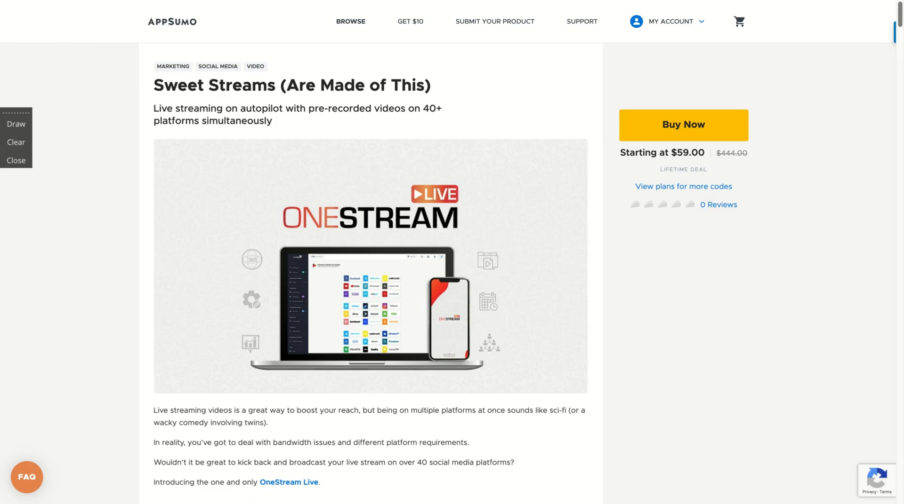
Scroll the deal page down to Plans and Features, showing the $59 and $118 plans.
scroll("down", 3)
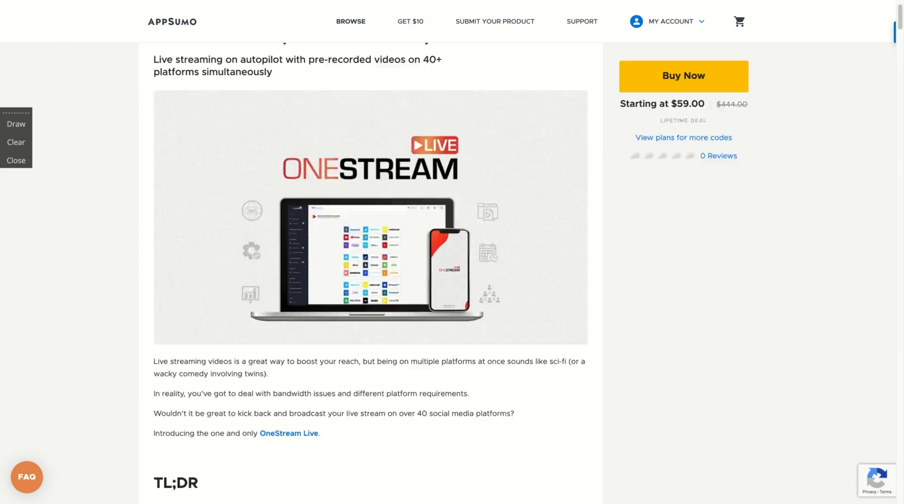
scroll("down", 3)
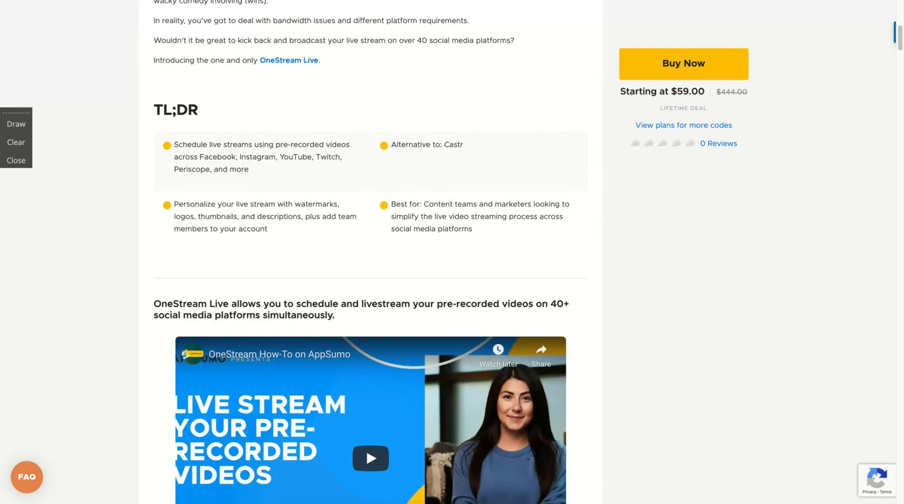
scroll("down", 3)
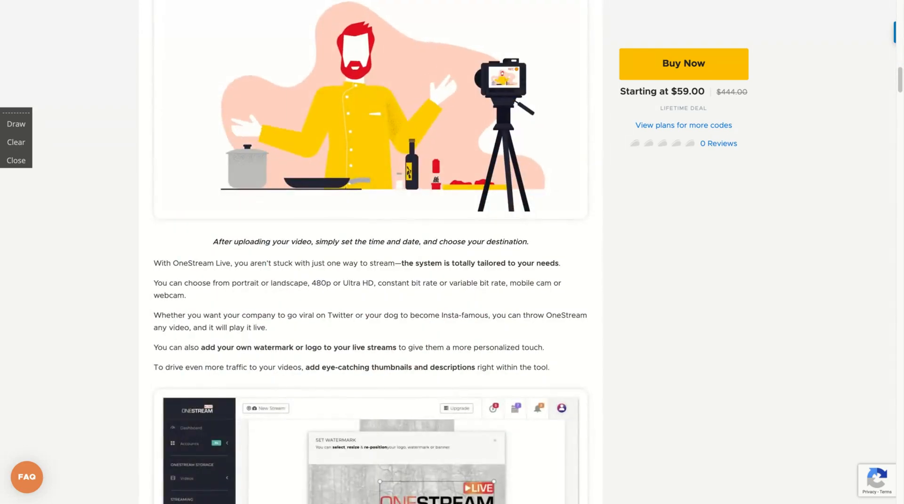
scroll("down", 3)
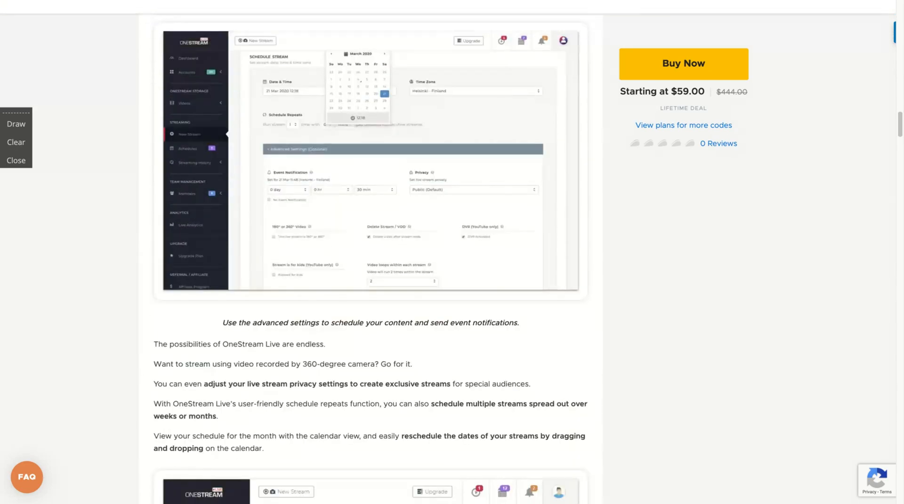
scroll("down", 3)
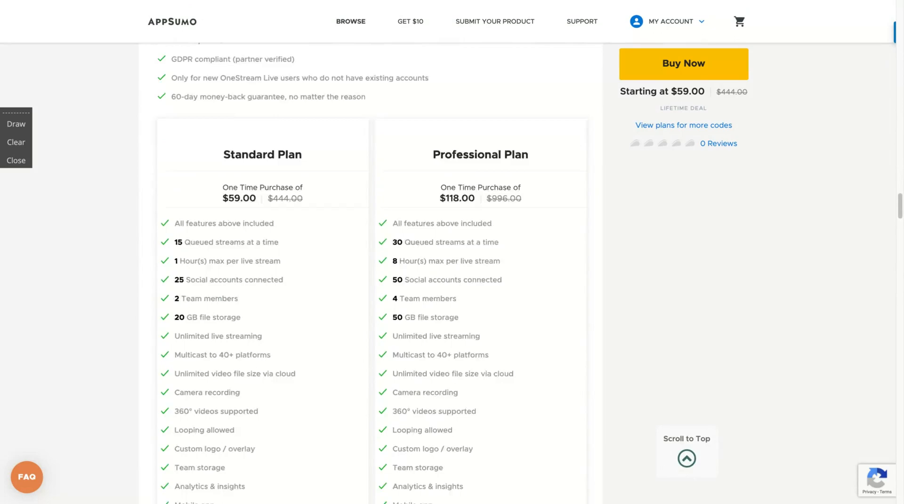
scroll("up", 3)
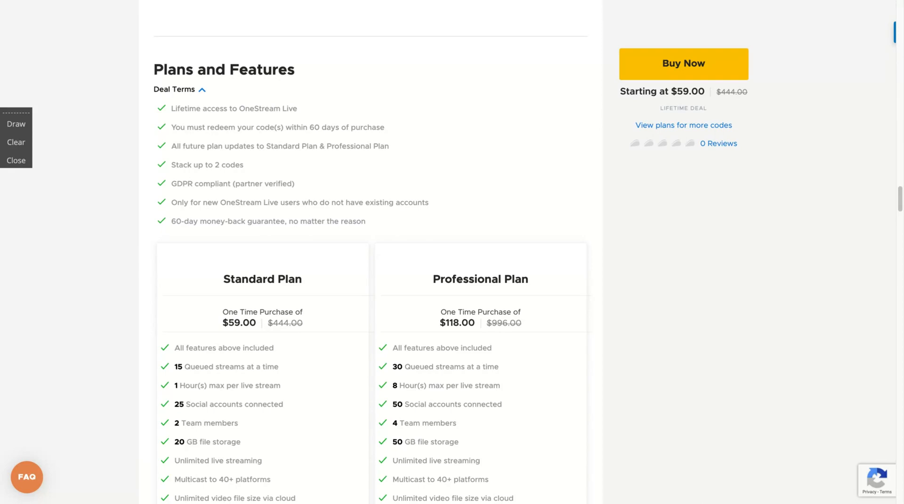
Scroll through the plans, then agree to OneStream Live's privacy notice and continue.
scroll("down", 3)
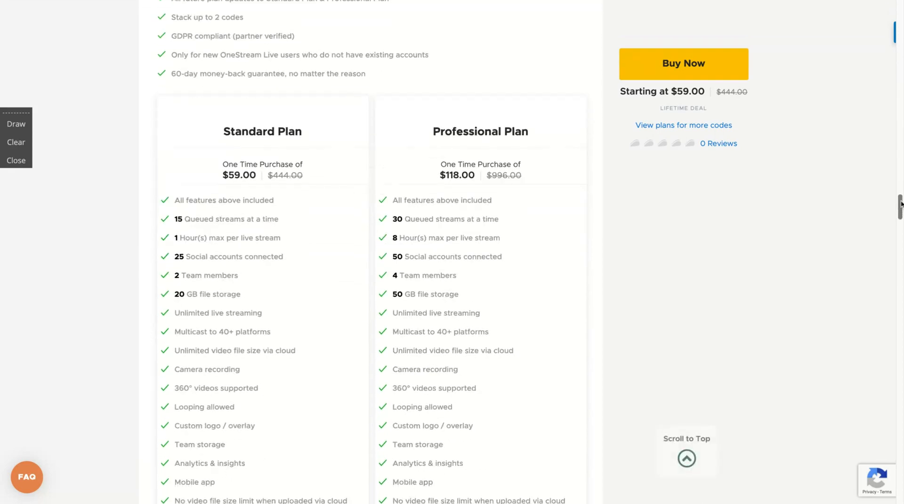
scroll("down", 3)
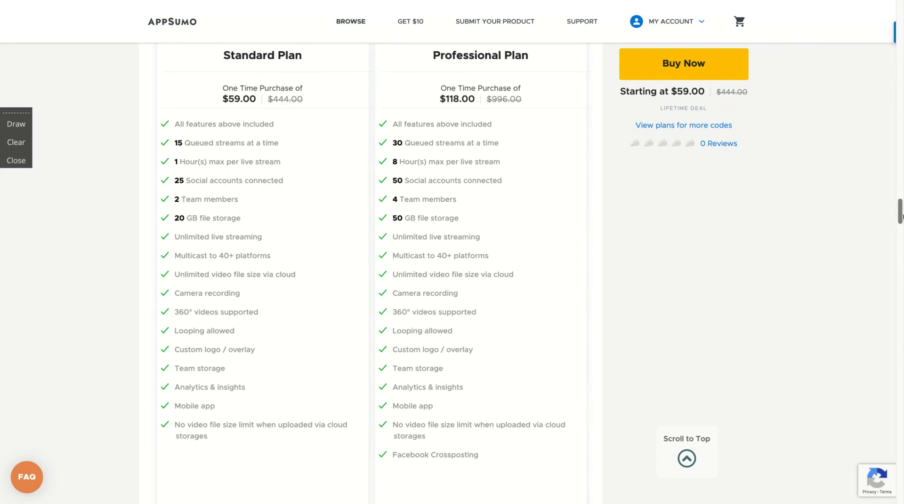
mouse_move(292, 12)
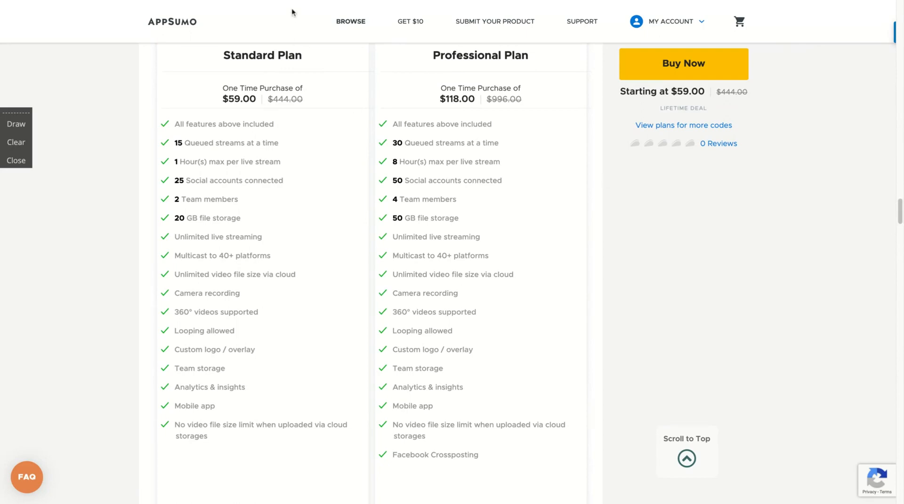
mouse_move(292, 4)
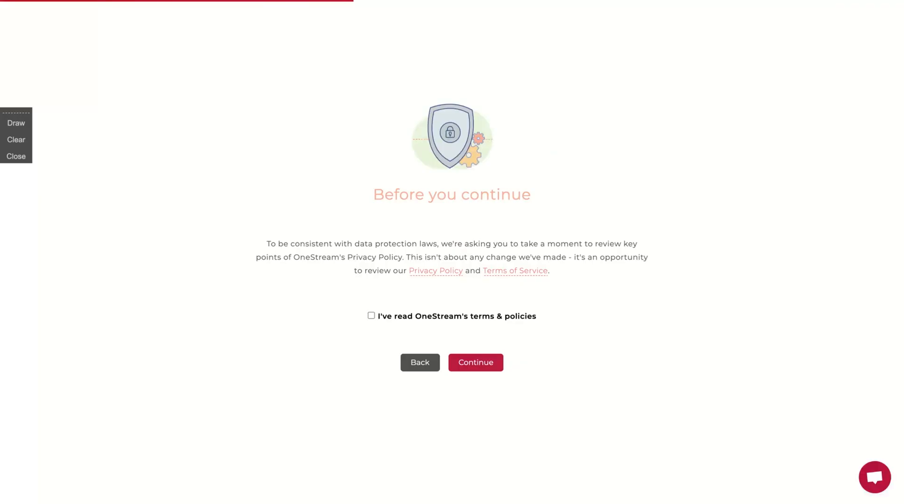
left_click(475, 363)
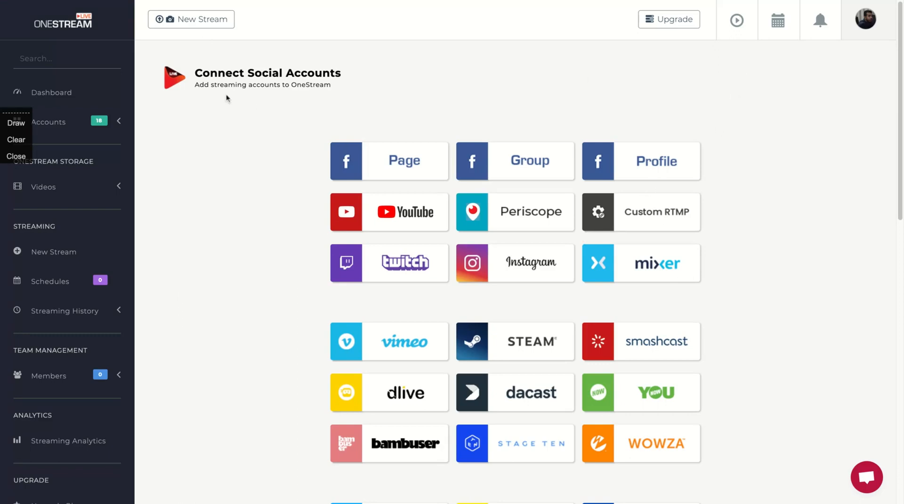
mouse_move(45, 105)
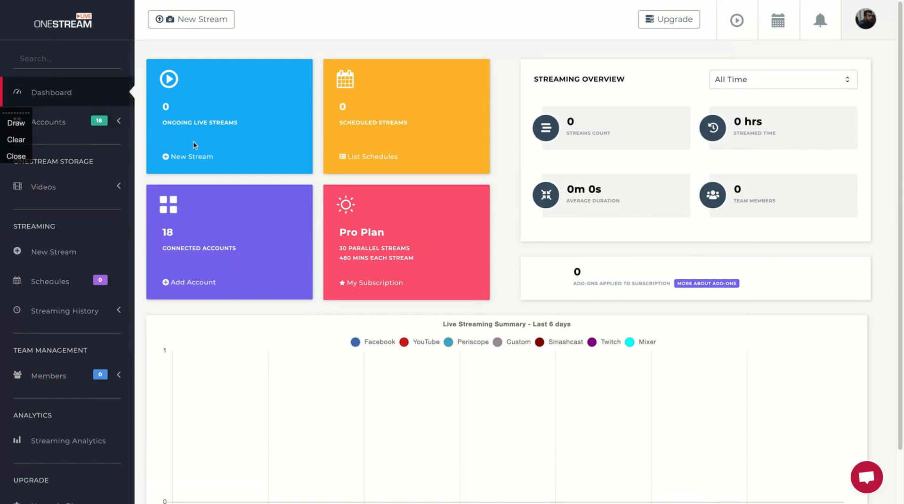
mouse_move(252, 155)
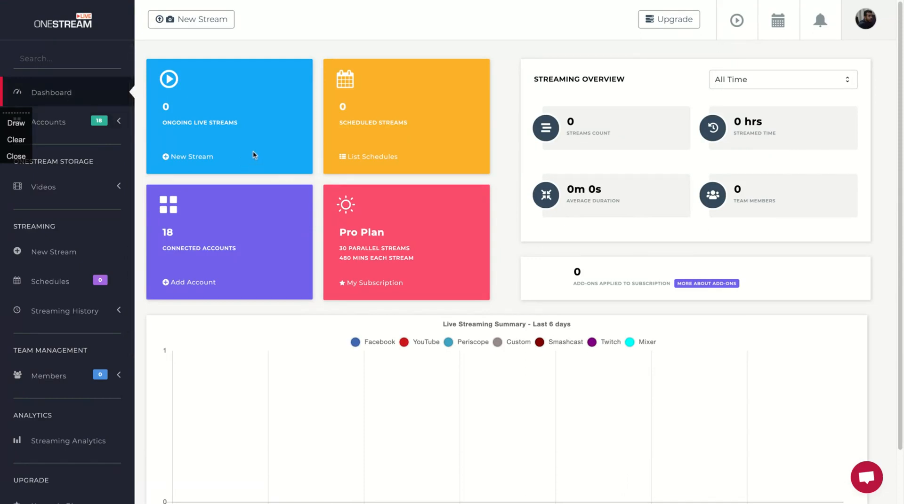
mouse_move(333, 233)
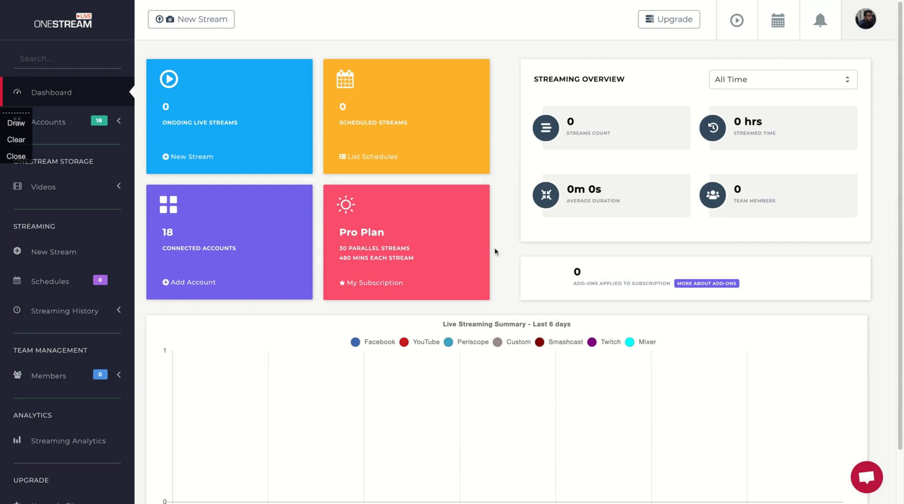
mouse_move(403, 240)
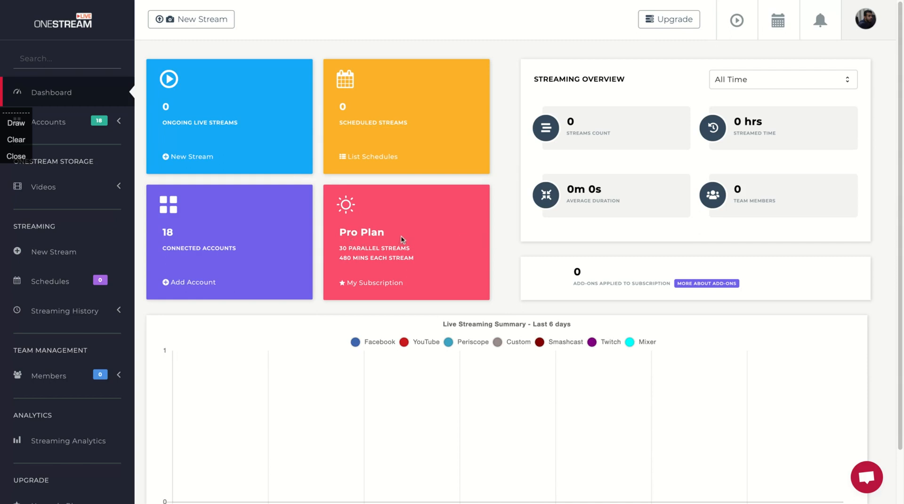
mouse_move(419, 223)
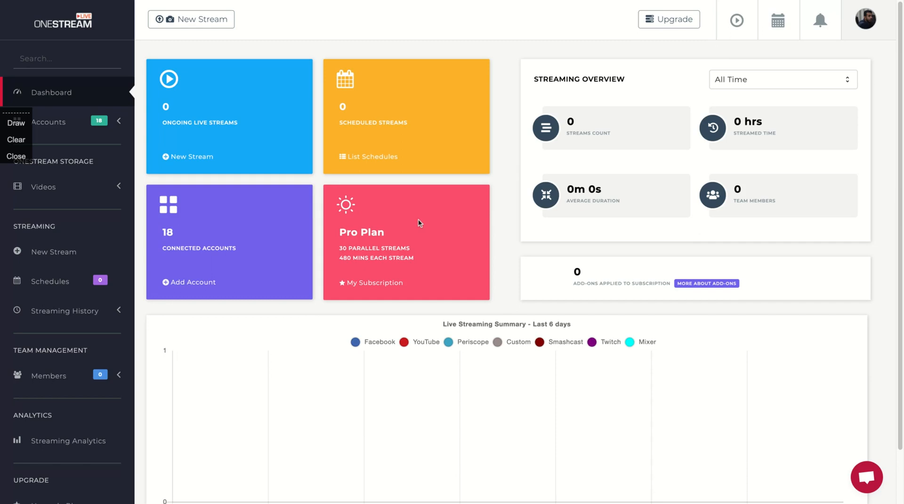
mouse_move(464, 223)
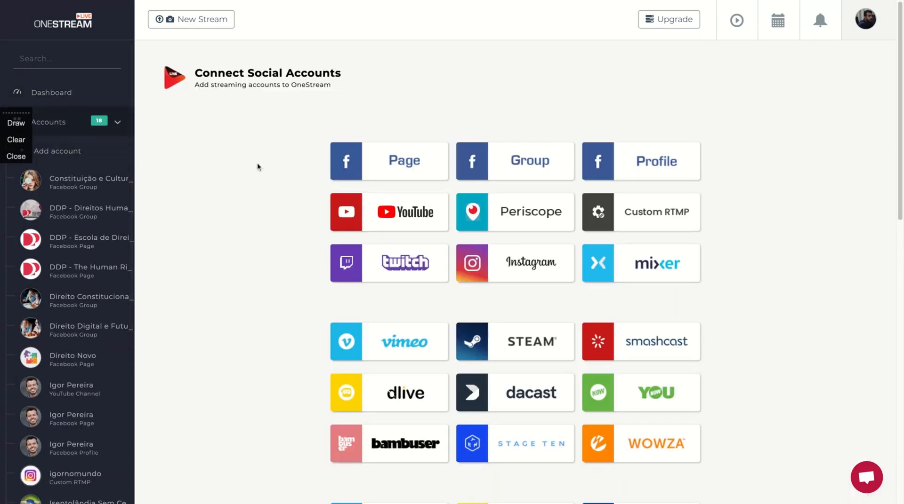
mouse_move(206, 248)
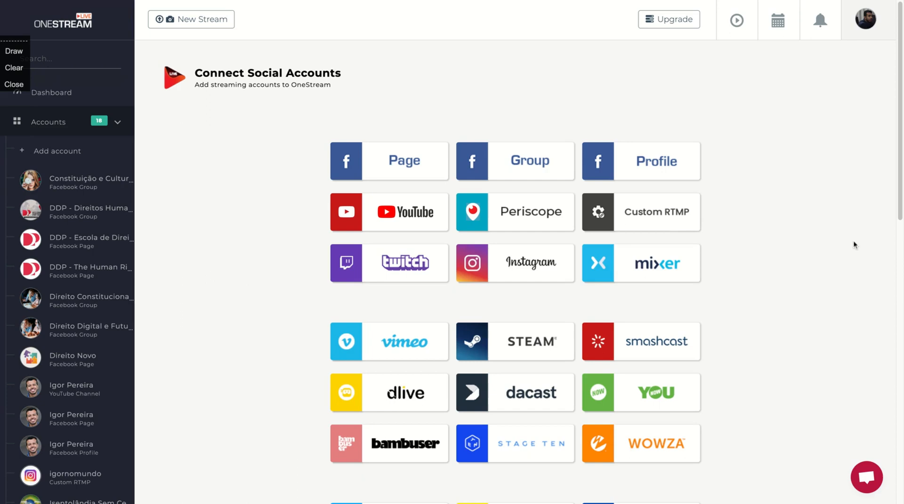
mouse_move(487, 192)
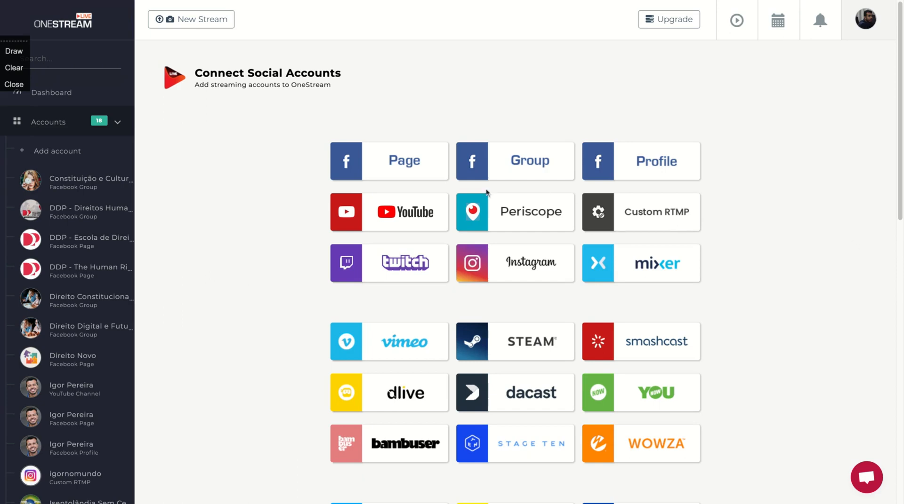
mouse_move(742, 298)
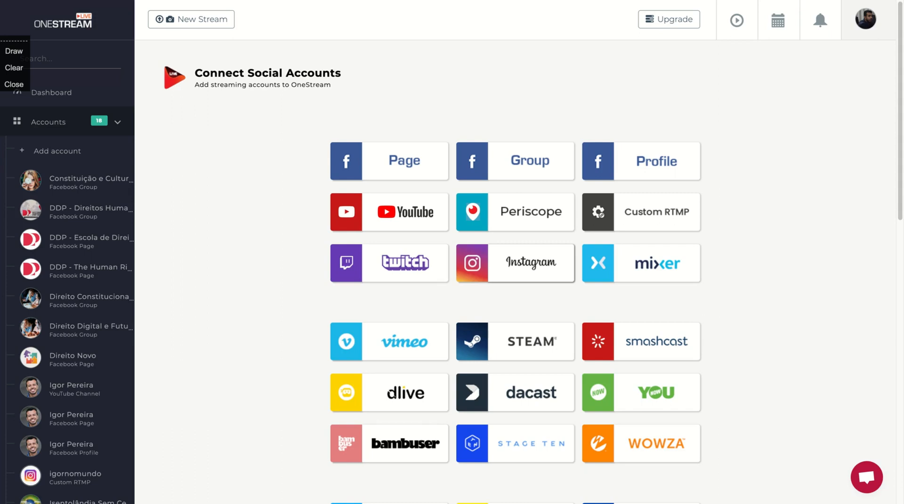
mouse_move(627, 287)
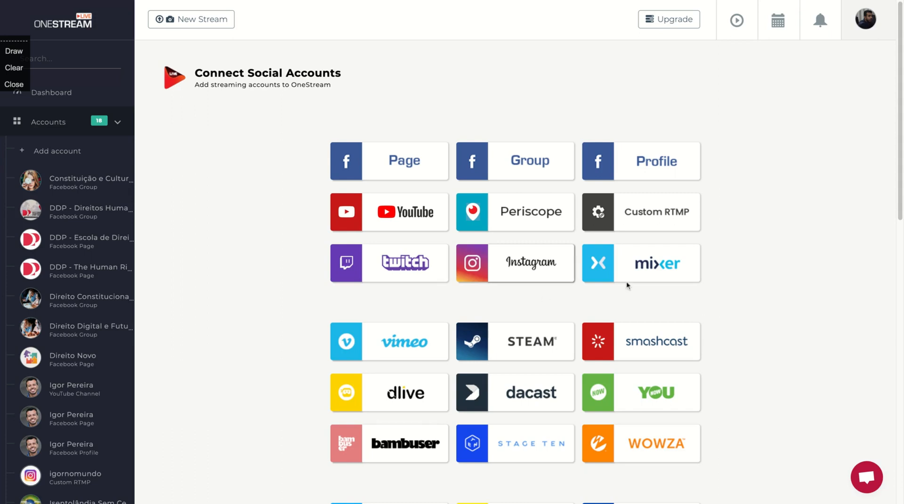
Browse the supported streaming platforms from Facebook to Ustream, returning to the top.
scroll("down", 3)
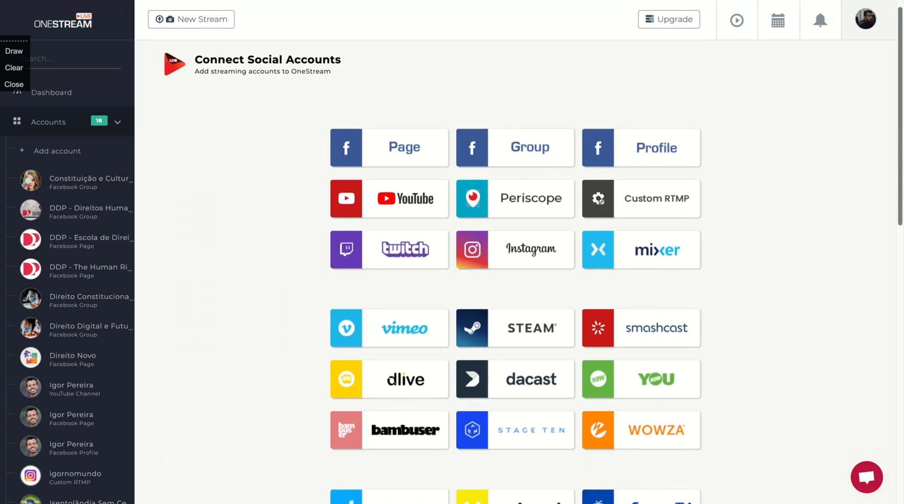
mouse_move(405, 156)
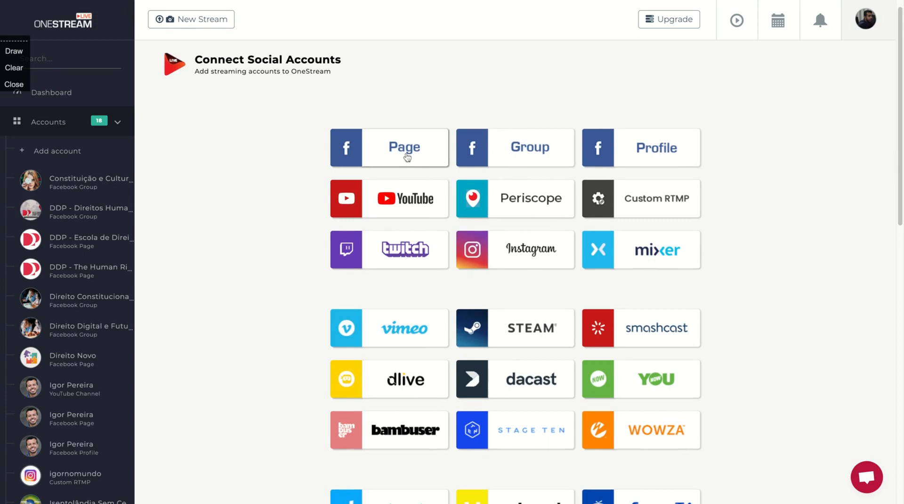
mouse_move(596, 151)
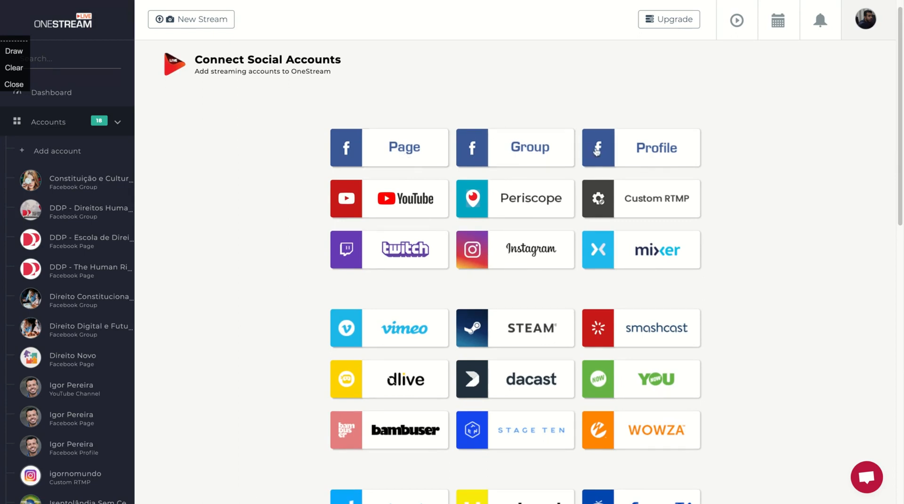
mouse_move(513, 253)
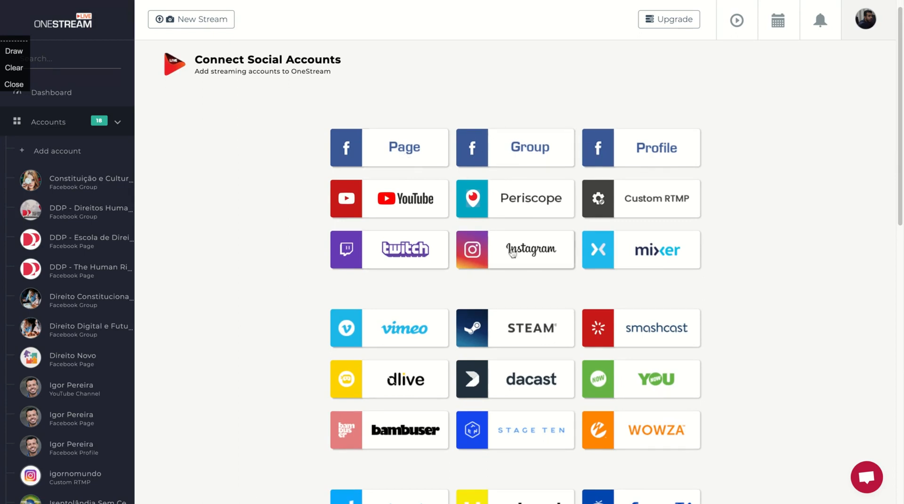
mouse_move(656, 201)
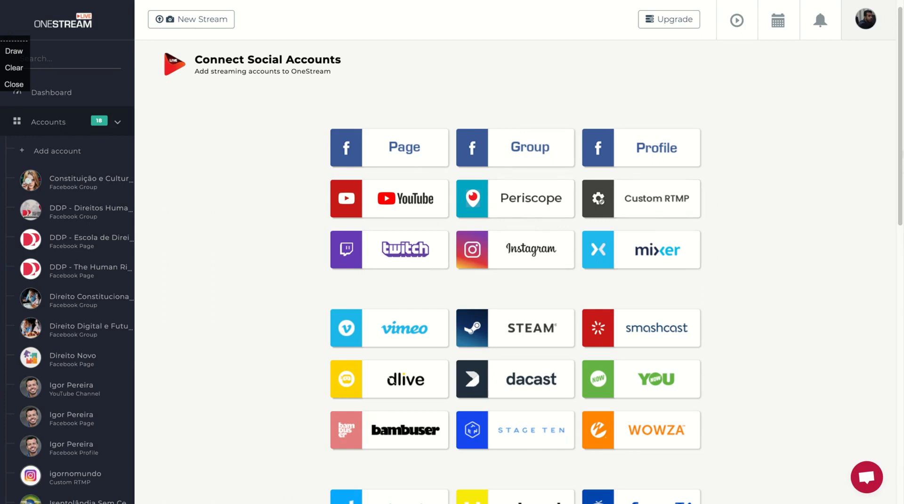
scroll("down", 3)
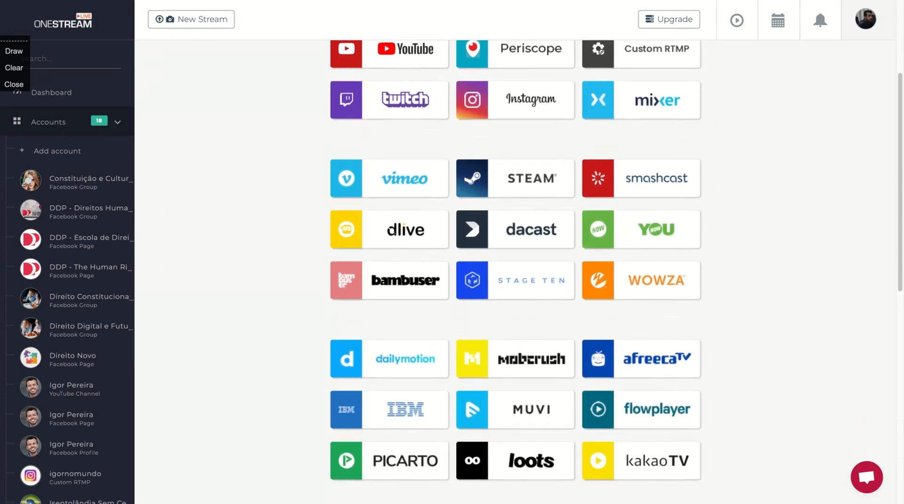
scroll("down", 3)
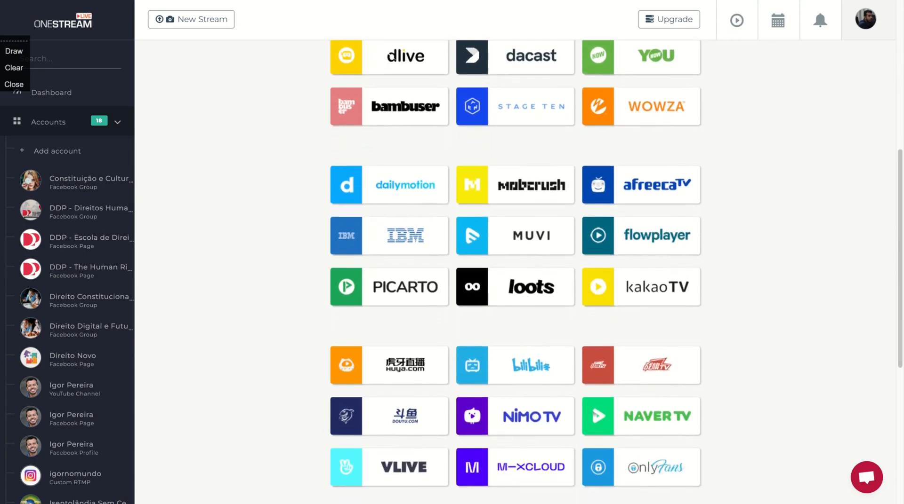
scroll("down", 3)
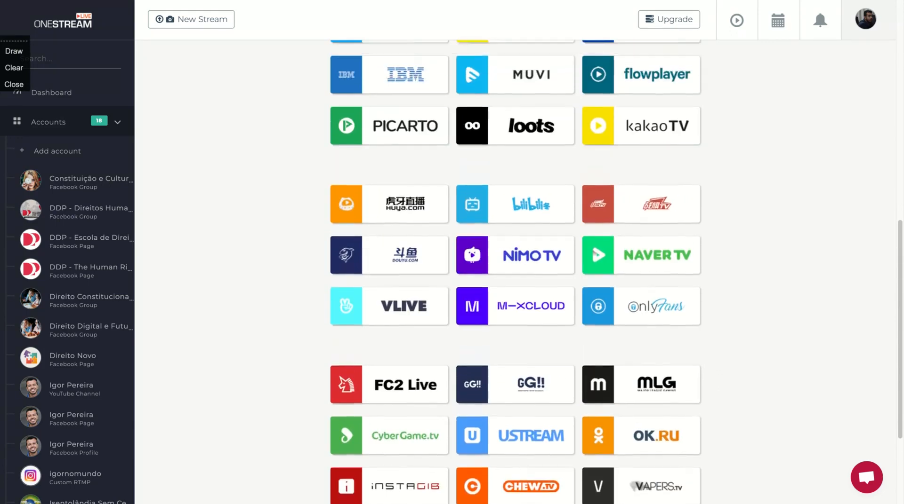
scroll("up", 3)
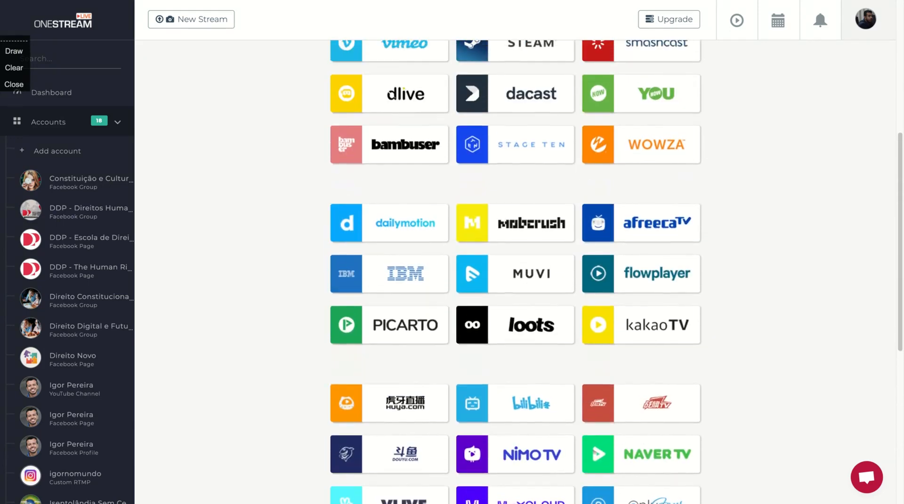
scroll("down", 3)
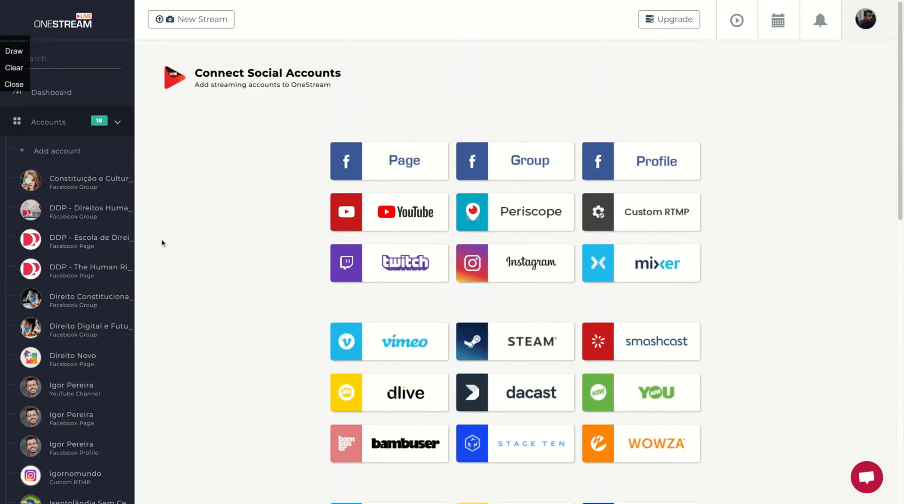
mouse_move(42, 122)
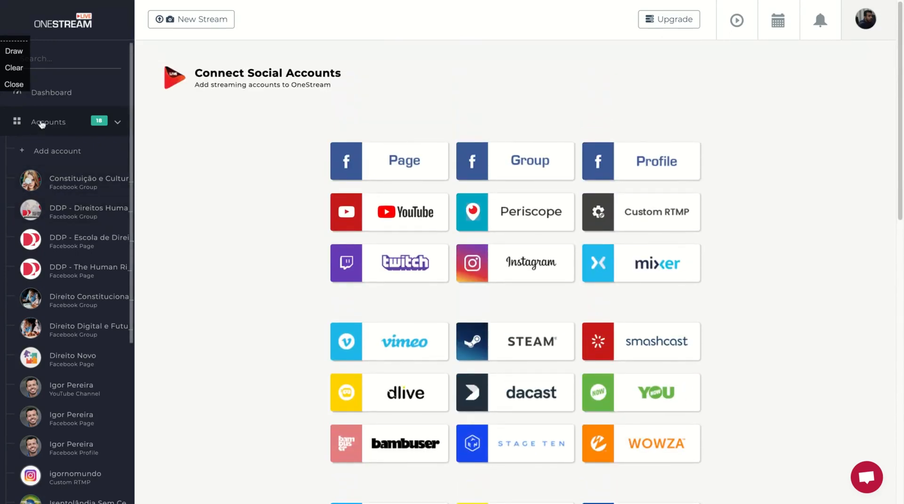
Collapse Accounts, expand Videos and open My Uploads with the 110.44 MB MP4.
left_click(118, 122)
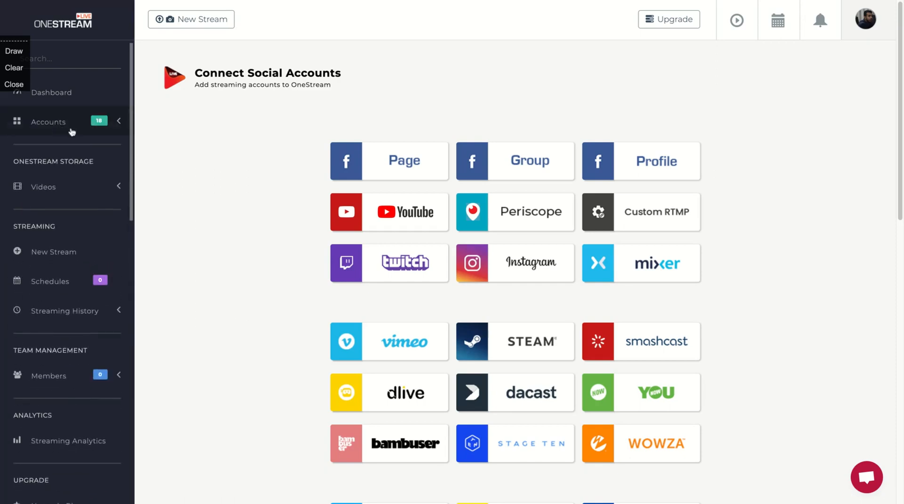
mouse_move(287, 150)
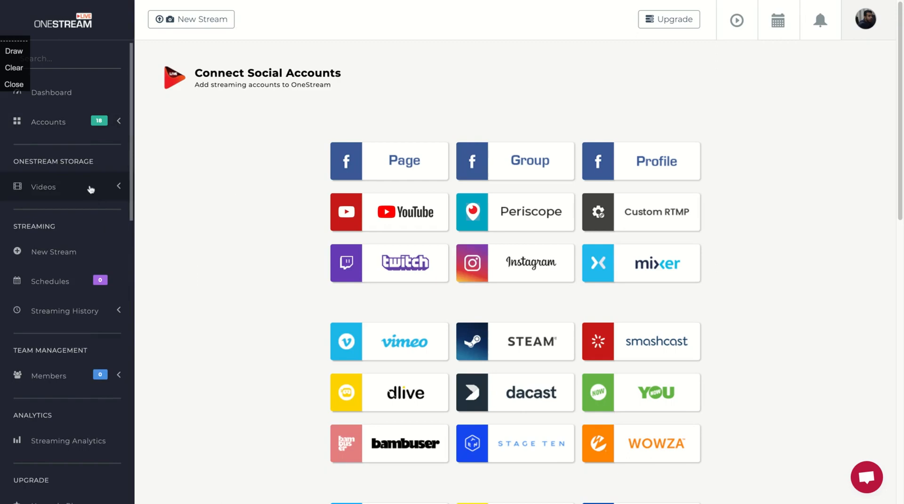
left_click(44, 187)
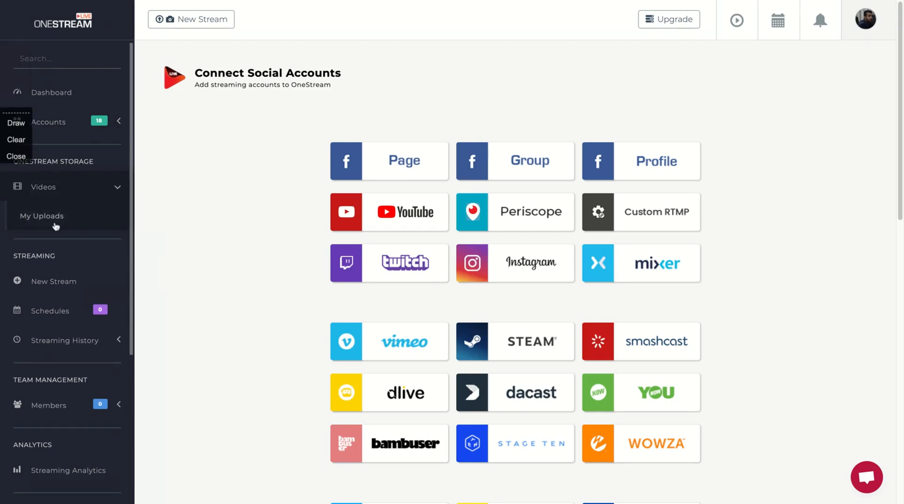
left_click(41, 215)
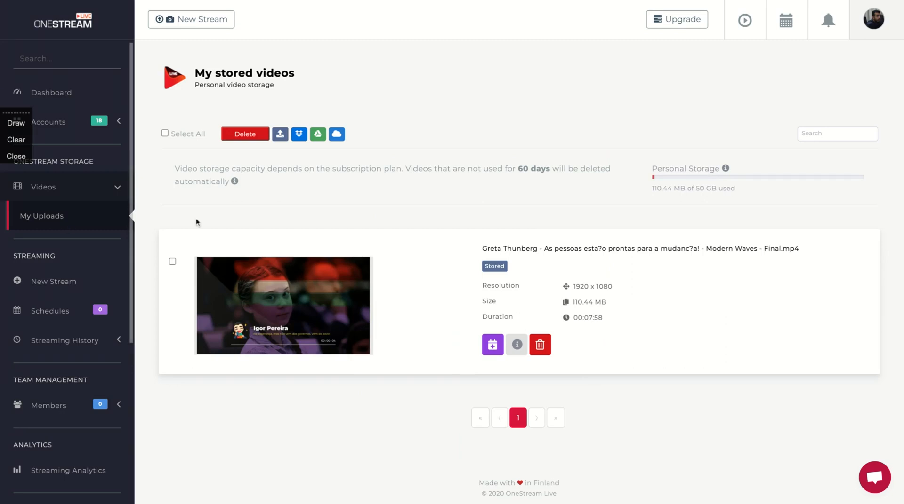
mouse_move(745, 361)
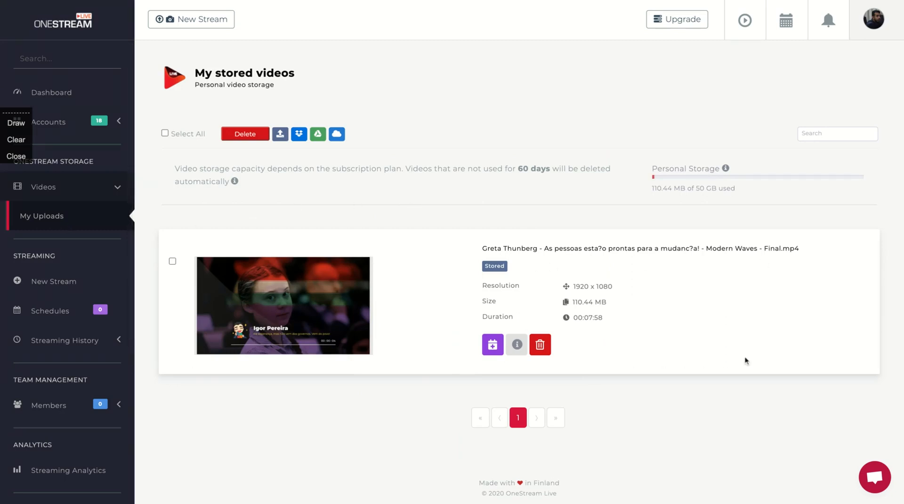
mouse_move(250, 258)
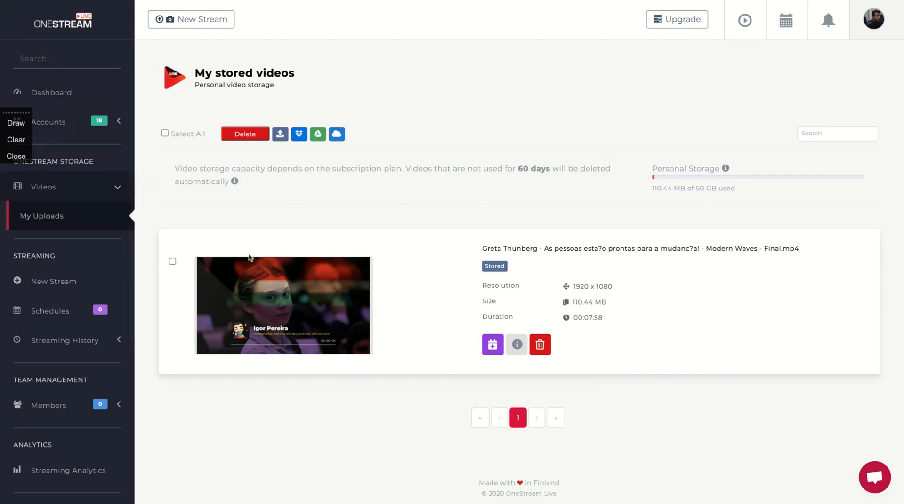
mouse_move(584, 284)
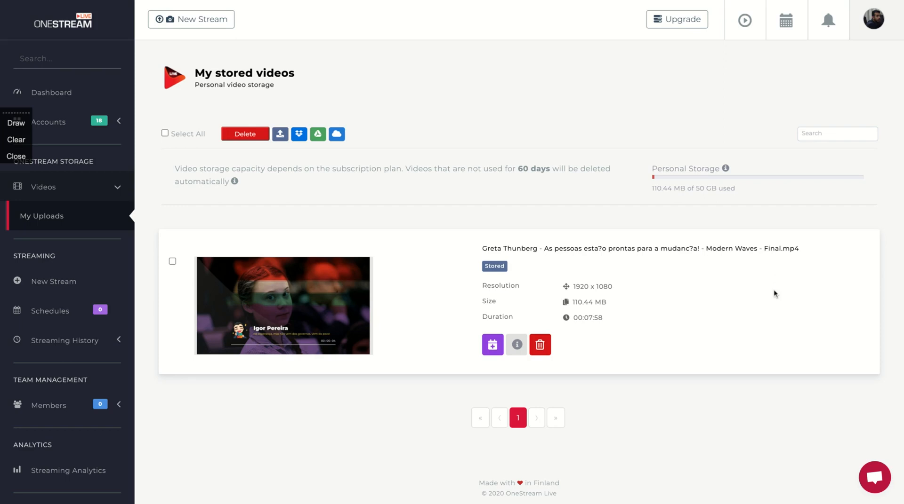
scroll("down", 3)
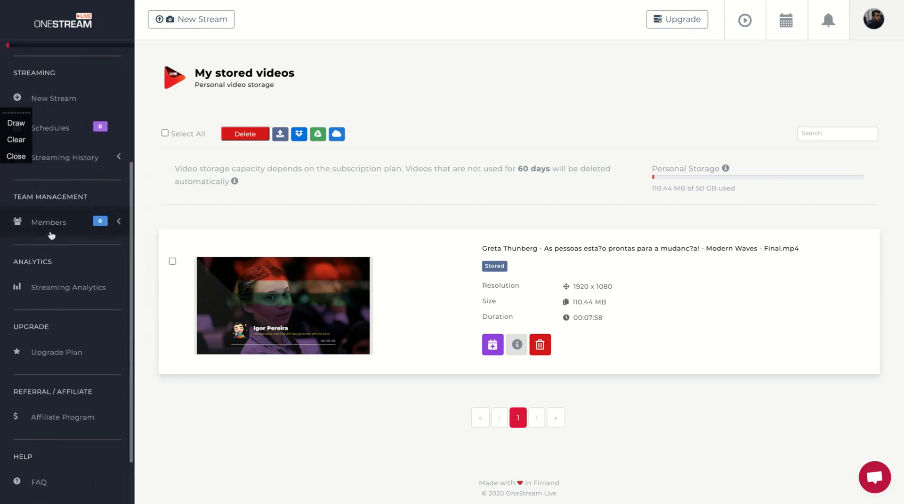
mouse_move(46, 258)
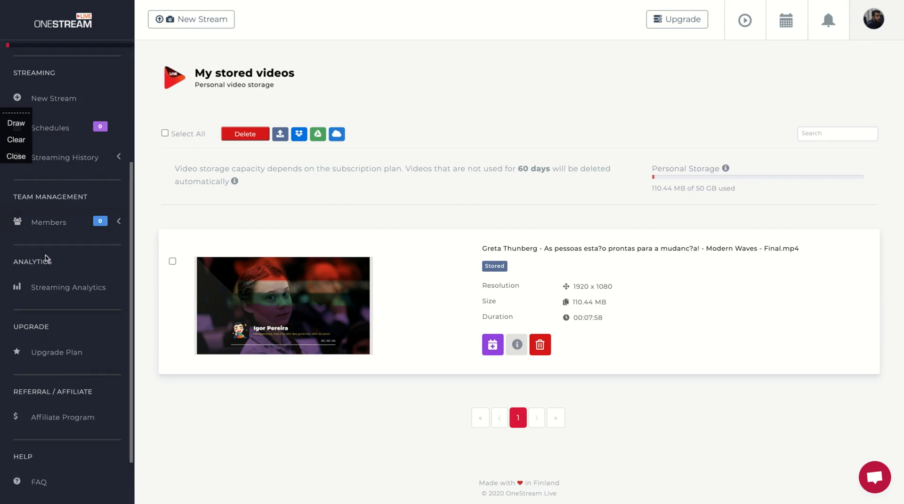
Stop at Team Members, then open Schedules under Streaming History, showing 0 of 30 slots.
left_click(48, 192)
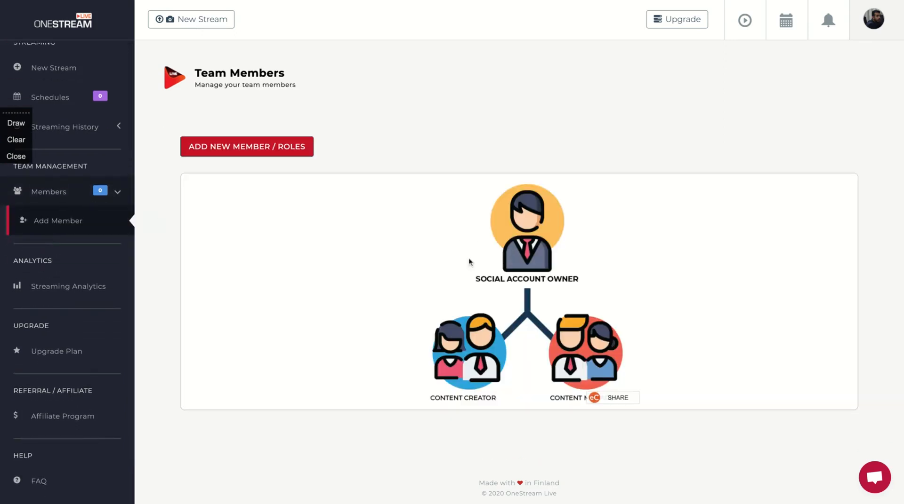
mouse_move(488, 133)
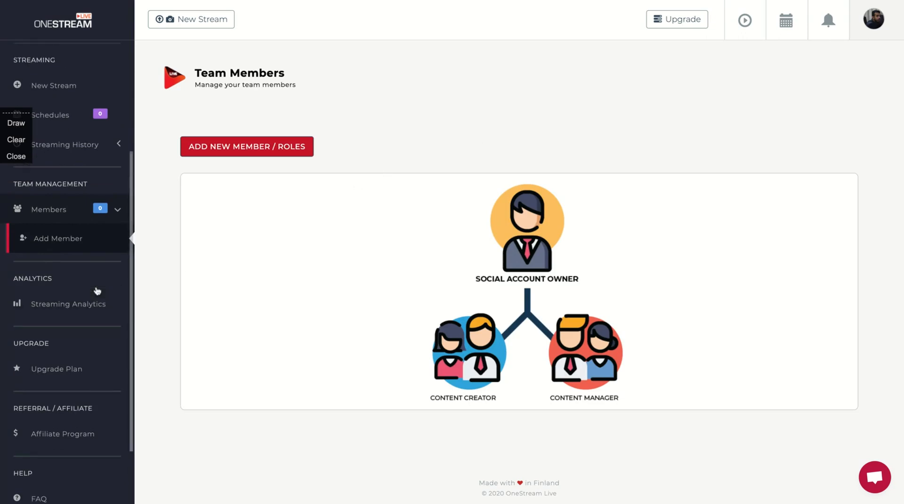
mouse_move(62, 350)
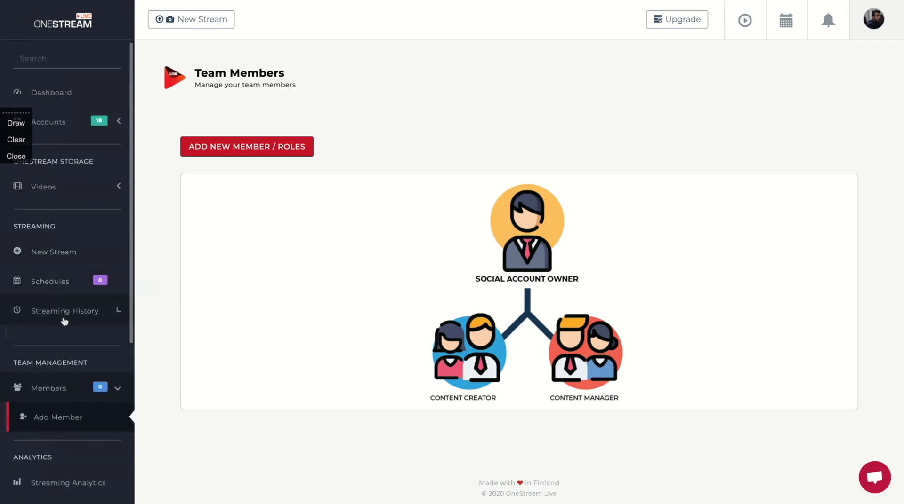
left_click(63, 311)
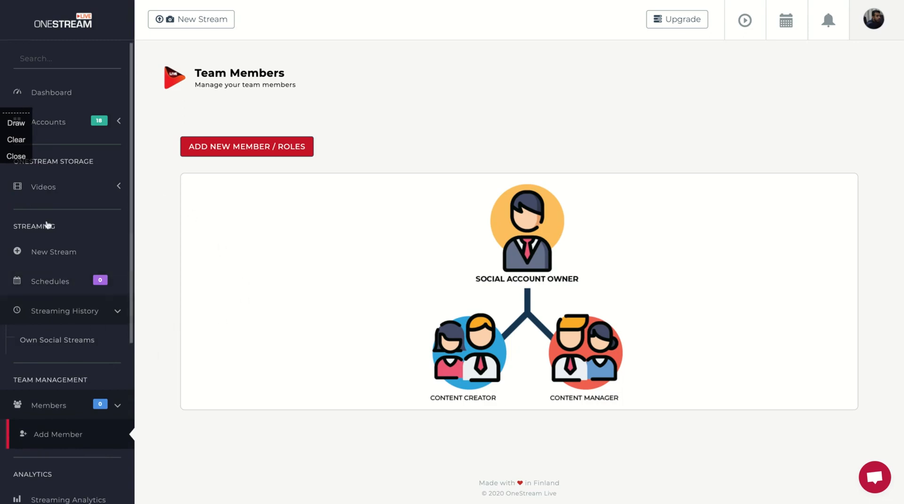
left_click(49, 281)
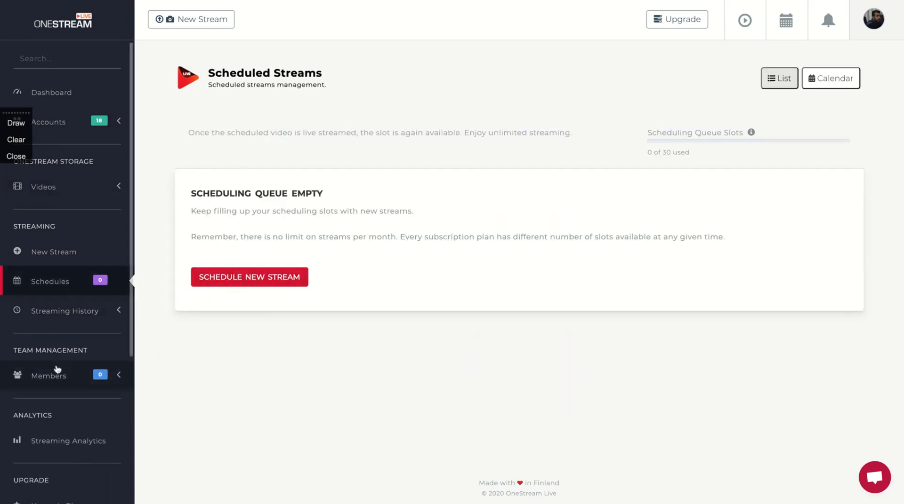
Open New Stream and highlight the cloud storage file-size note.
left_click(53, 252)
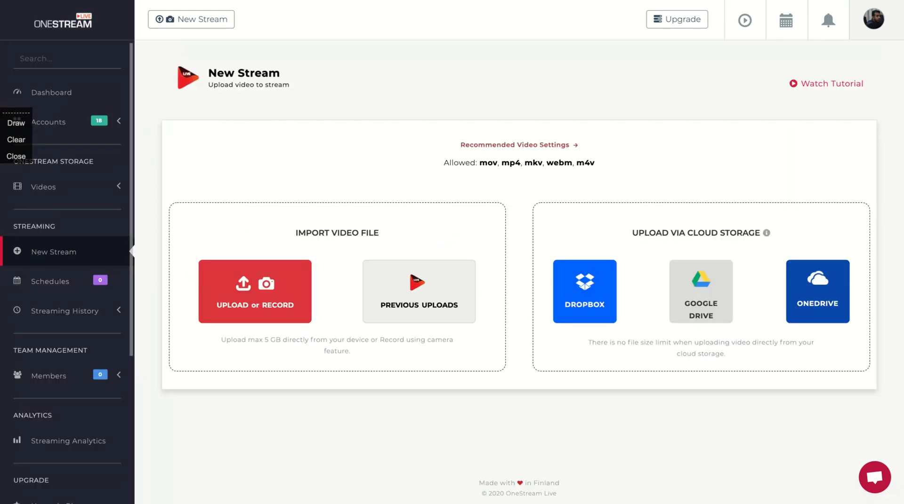
mouse_move(669, 244)
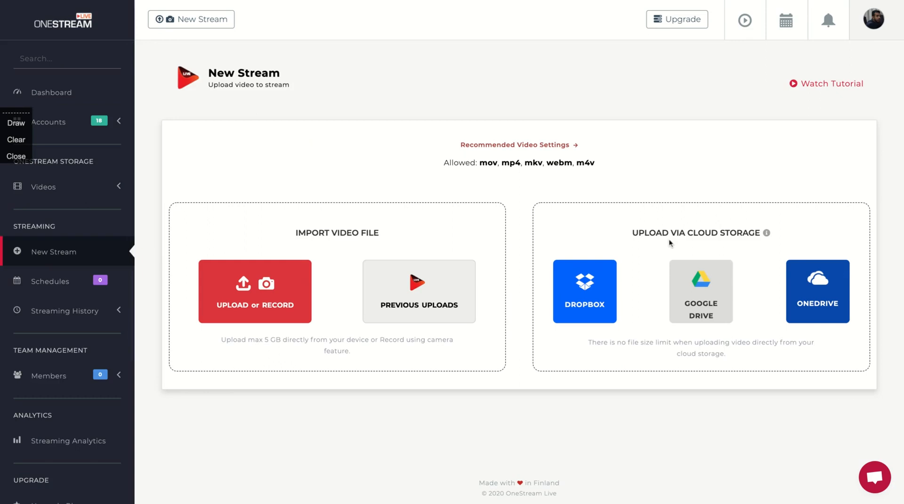
mouse_move(690, 378)
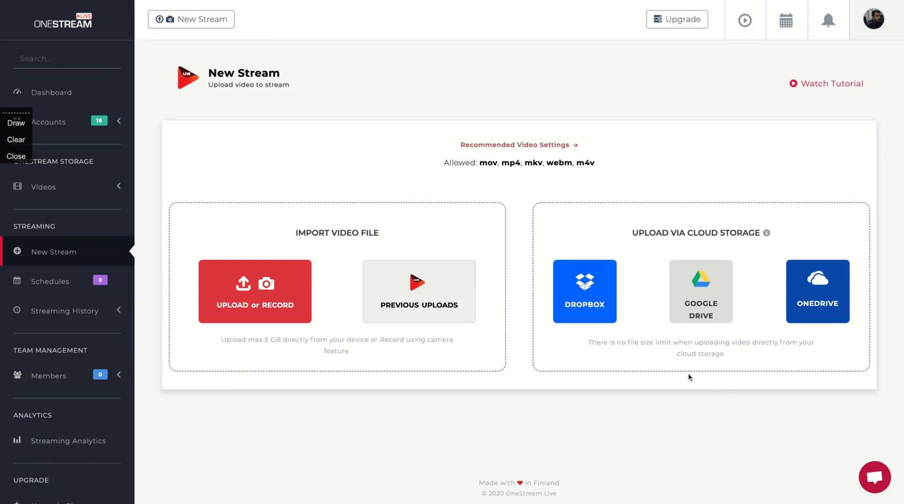
mouse_move(678, 347)
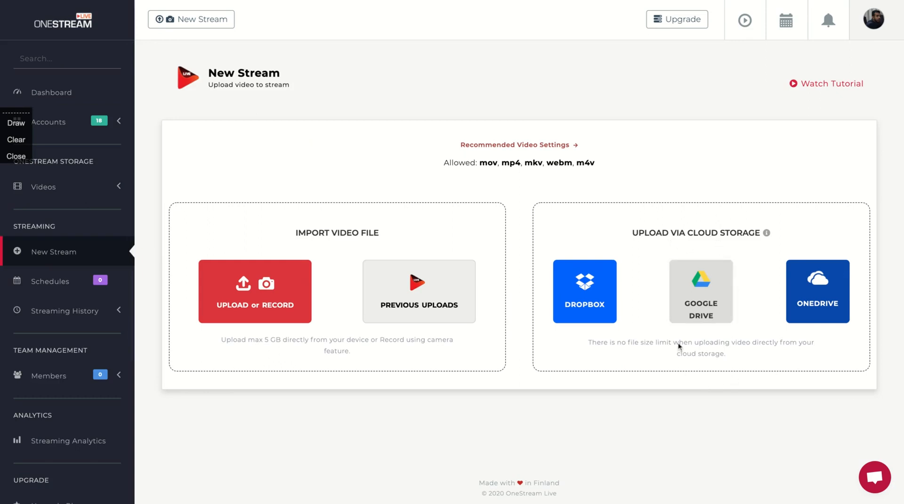
mouse_move(724, 376)
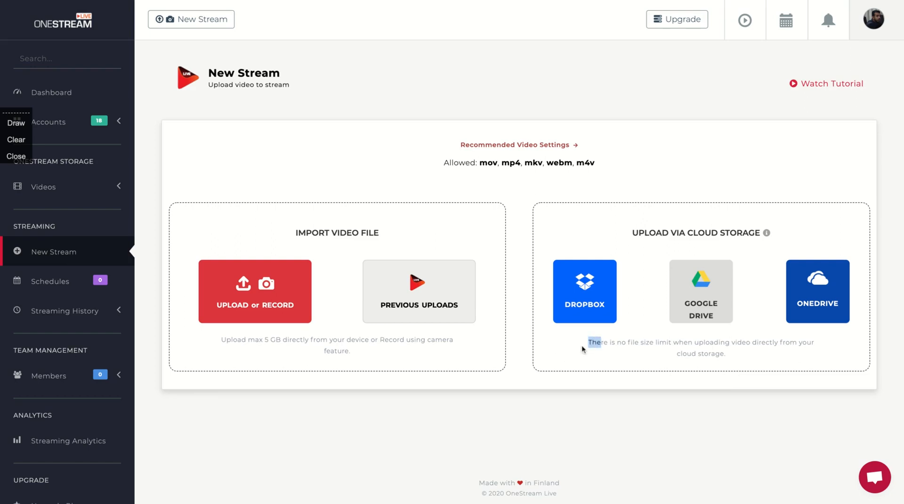
left_click_drag(588, 343, 724, 354)
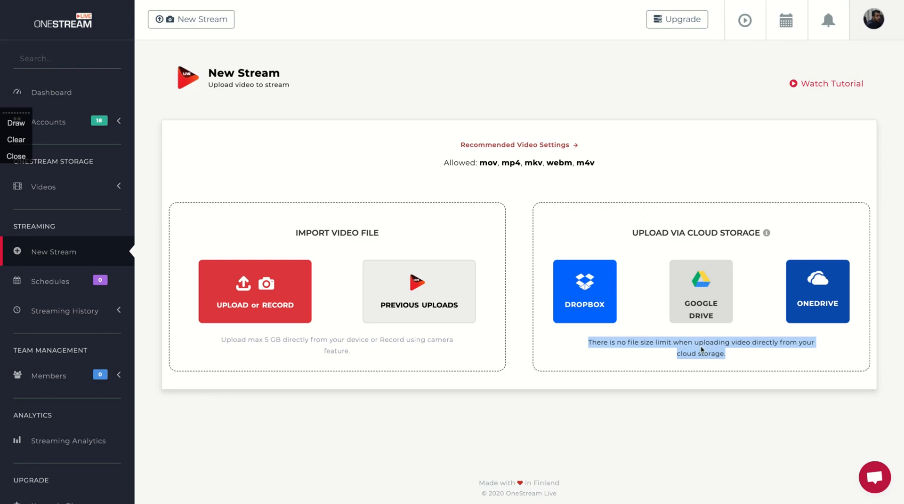
mouse_move(599, 369)
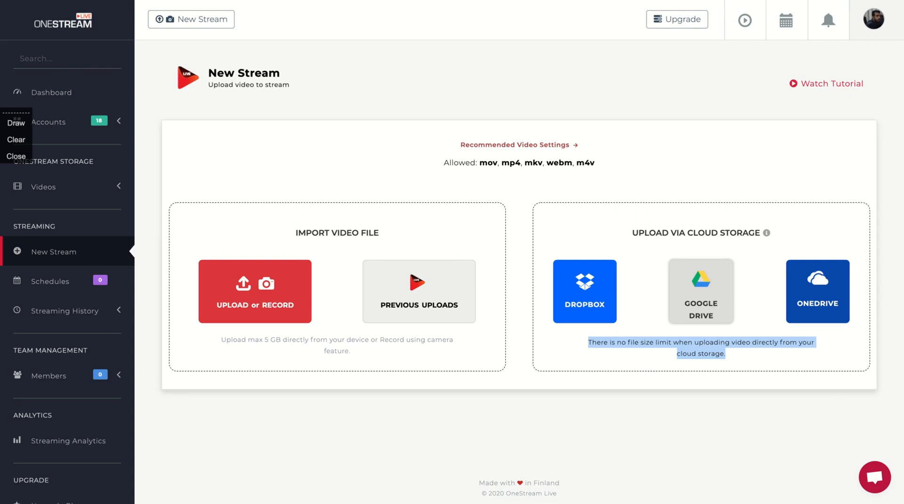
mouse_move(649, 320)
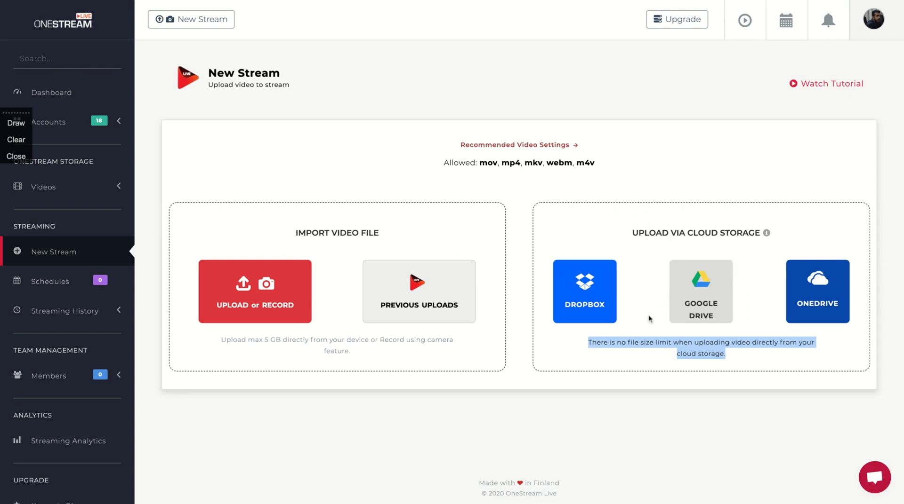
mouse_move(329, 426)
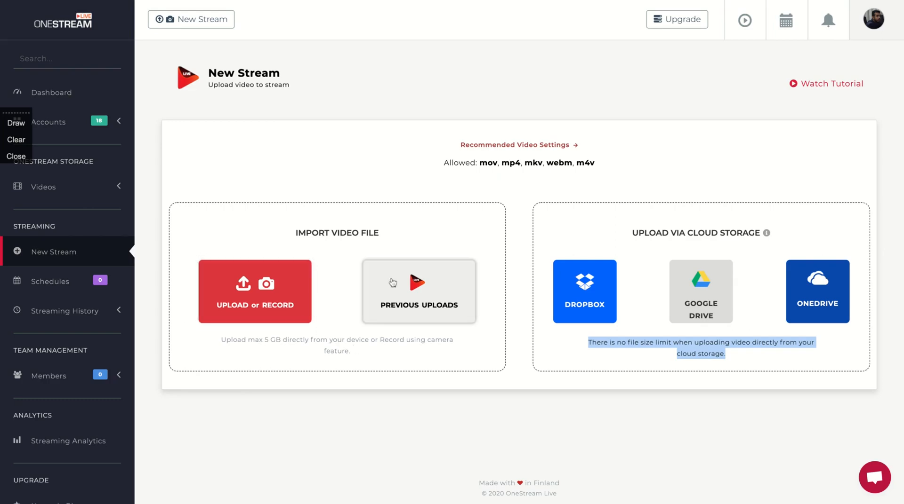
Pick the Greta Thunberg video from Previous Uploads and continue to its stream details.
left_click(418, 291)
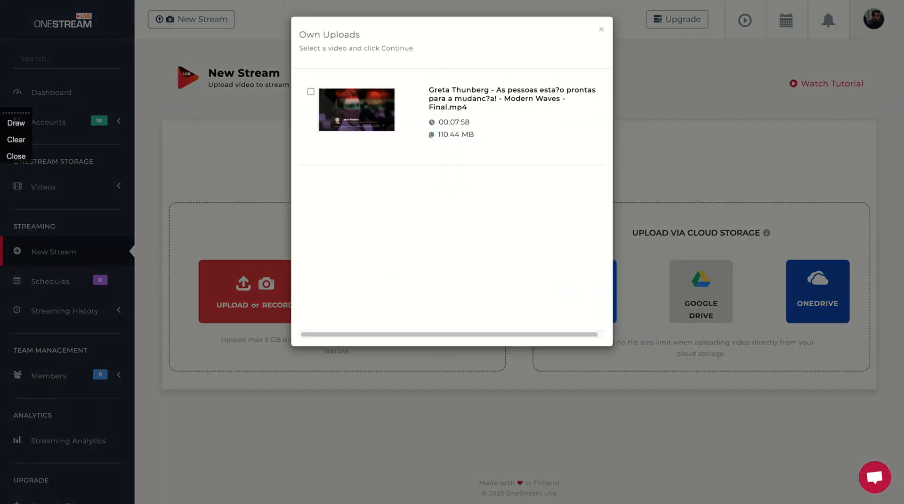
left_click(310, 91)
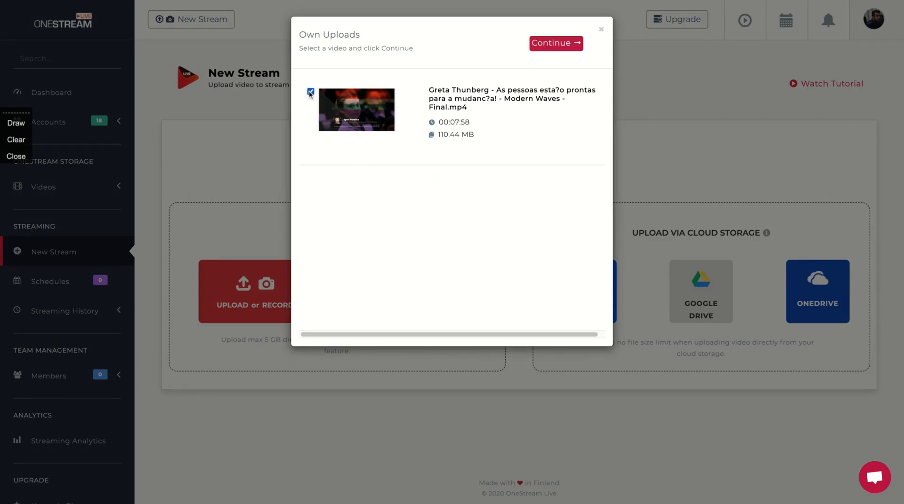
mouse_move(554, 43)
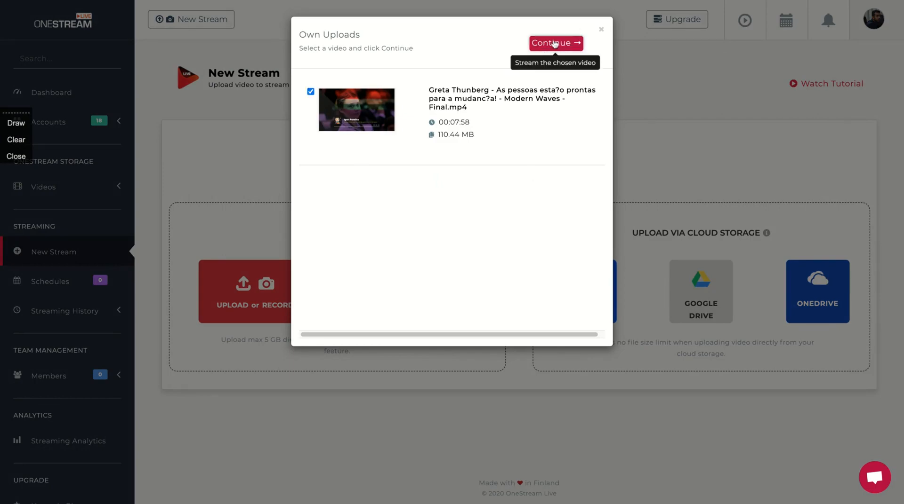
left_click(555, 43)
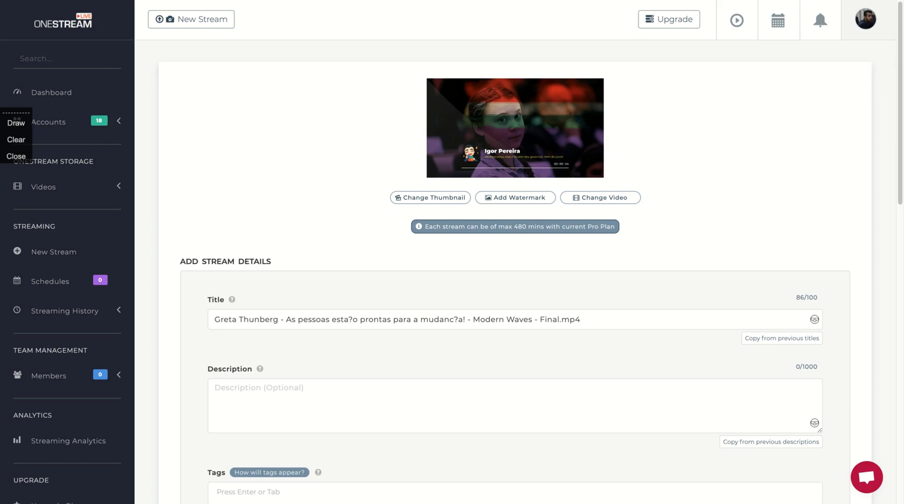
Set the yellow-raincoat Greta photo as thumbnail despite a size warning, and open Set Watermark.
left_click(430, 198)
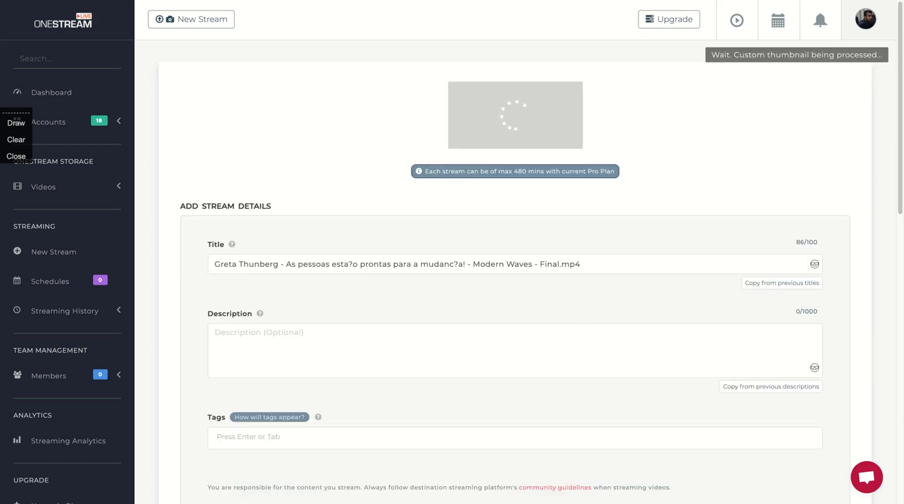
mouse_move(685, 132)
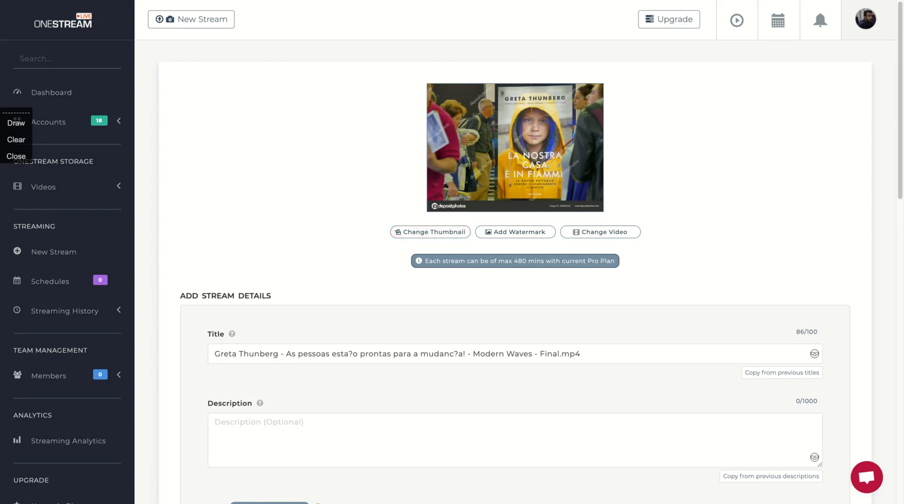
left_click(429, 232)
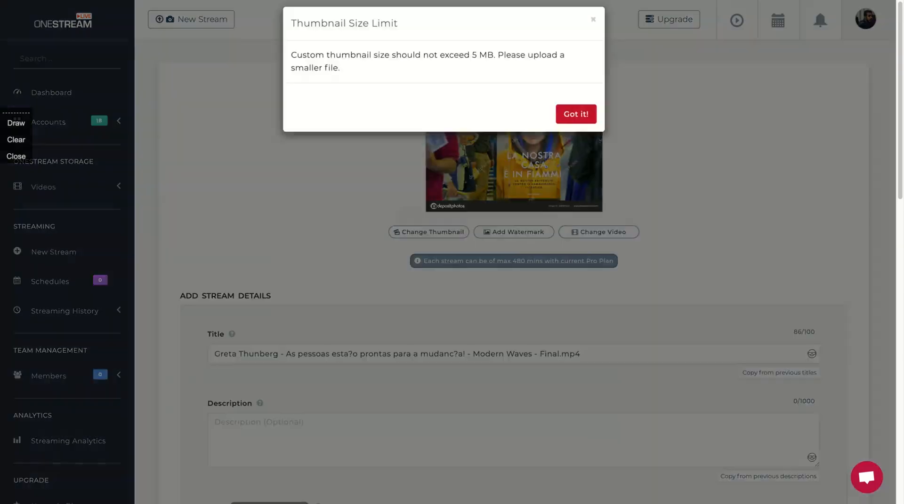
left_click(575, 114)
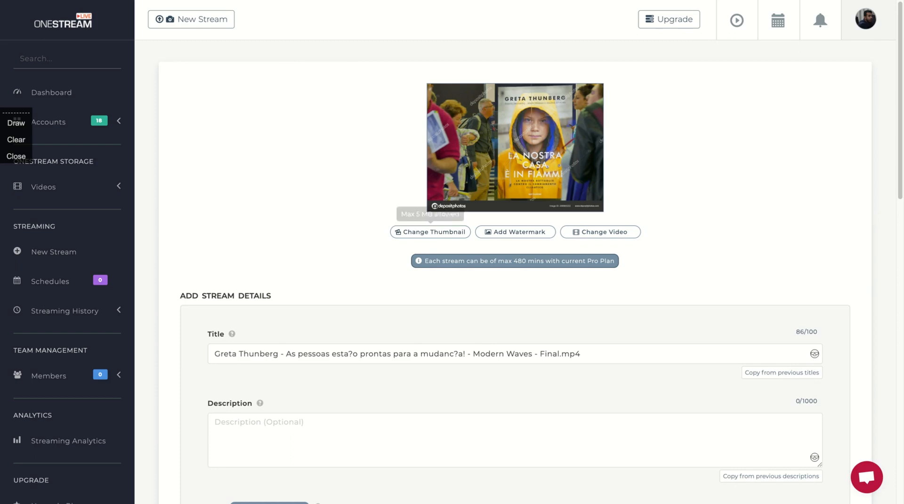
left_click(429, 232)
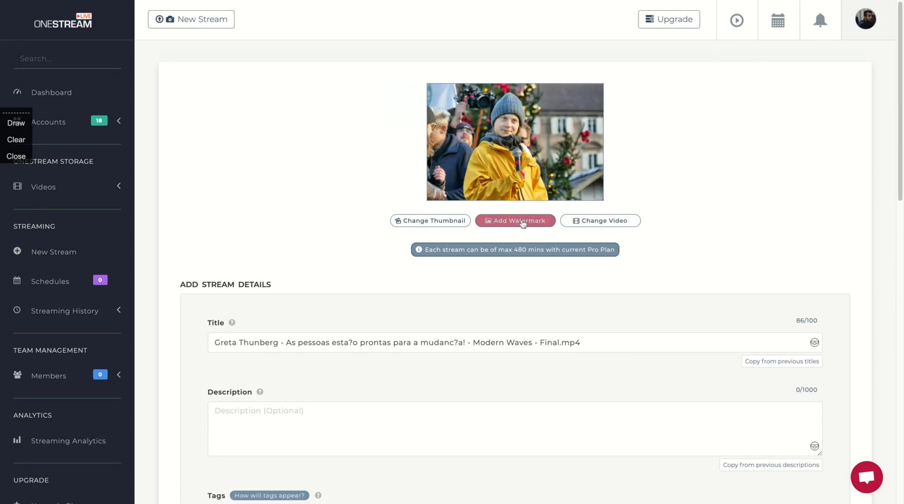
left_click(514, 220)
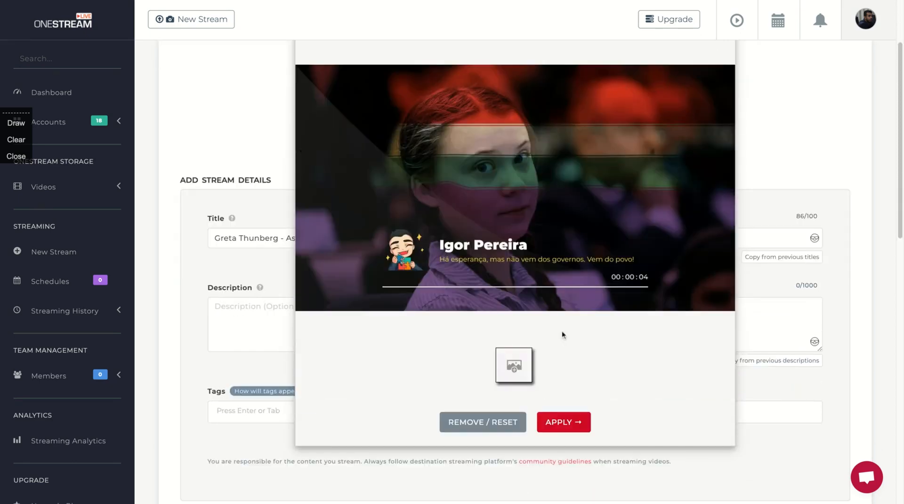
mouse_move(513, 366)
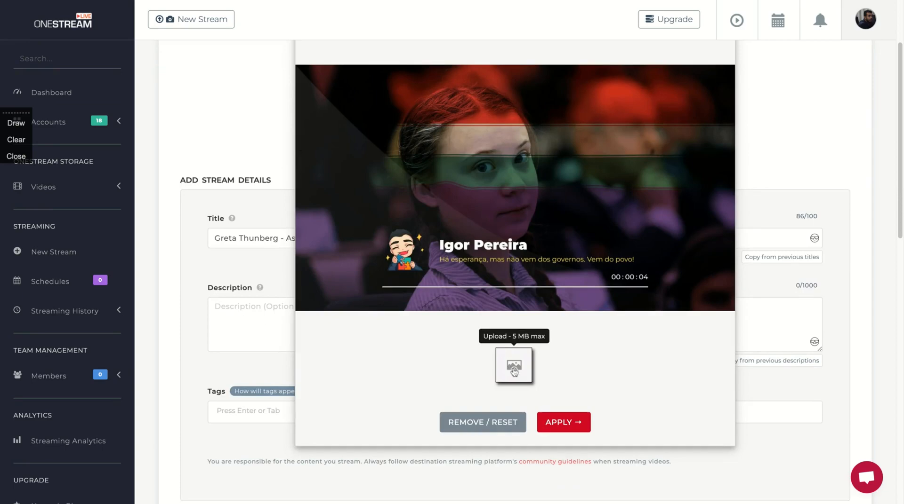
mouse_move(513, 365)
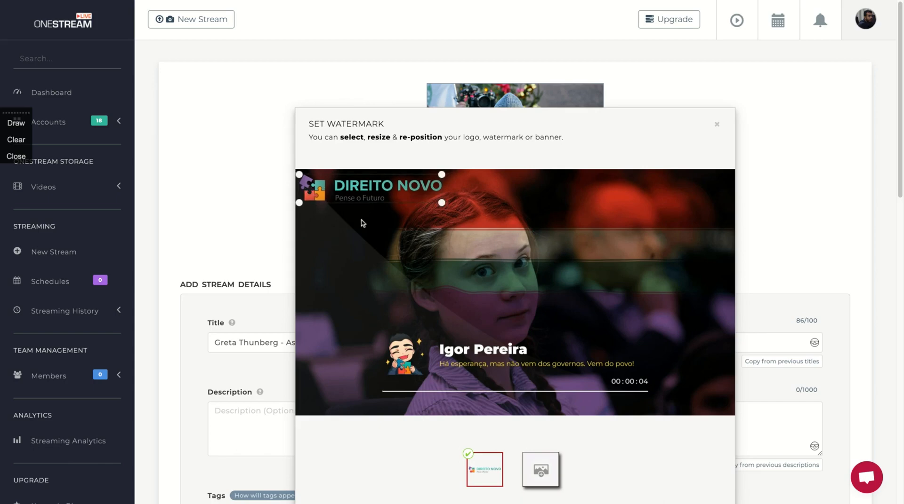
Apply the uploaded DIREITO NOVO logo watermark at the video's top-left corner.
left_click(716, 125)
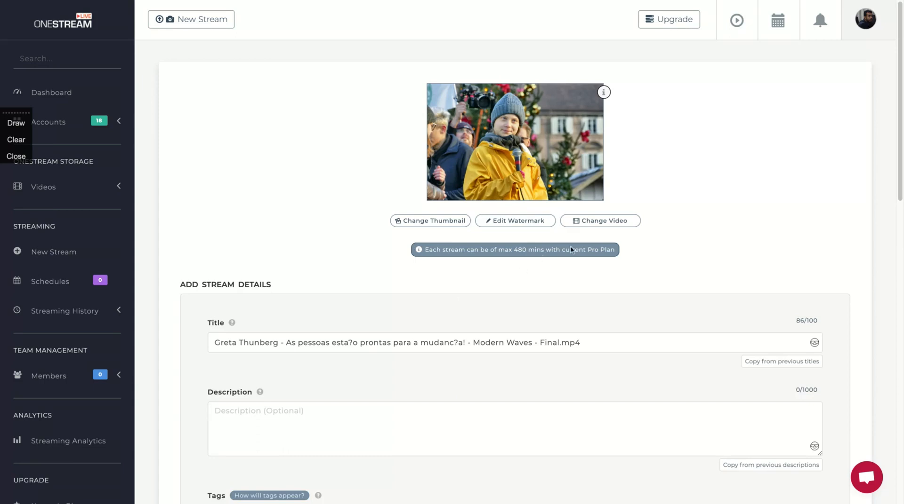
mouse_move(524, 287)
type("ão")
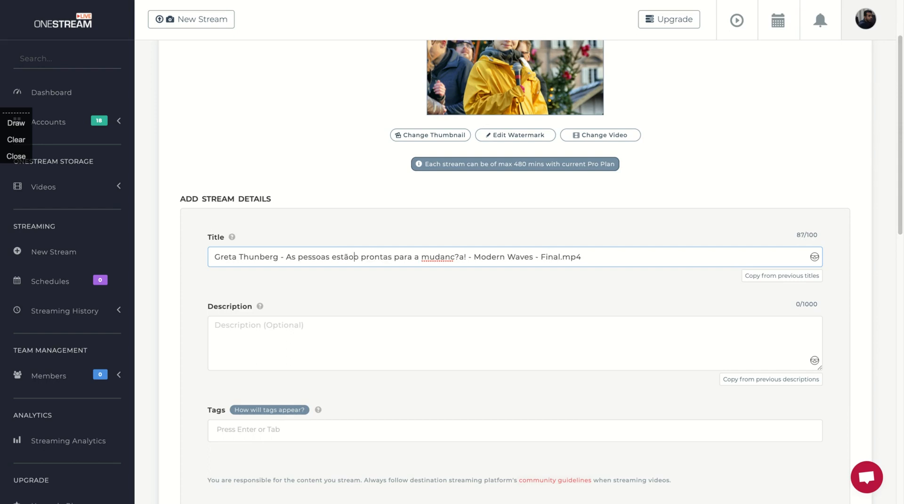
Fix estão and mudança, delete 'Modern Waves - Final', and add 'Discurso:' and '(COP - Madrid)'.
key("Backspace")
type("ça")
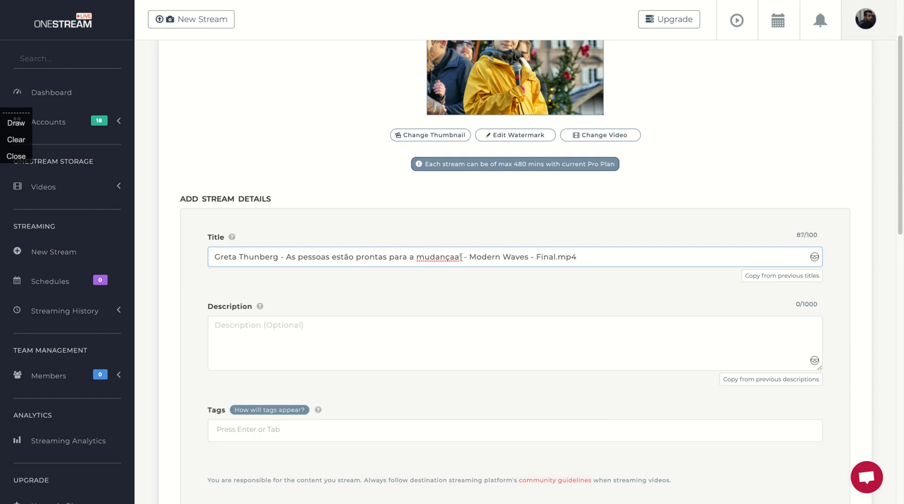
key("Backspace")
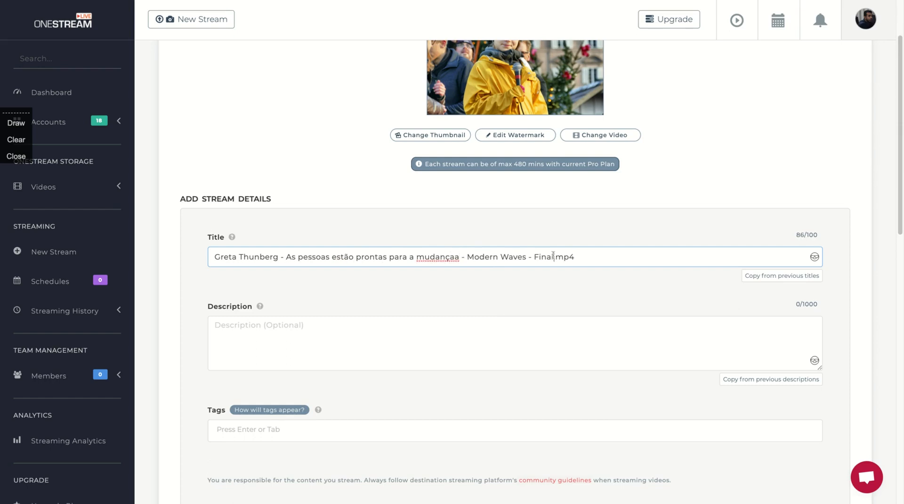
left_click_drag(467, 257, 551, 257)
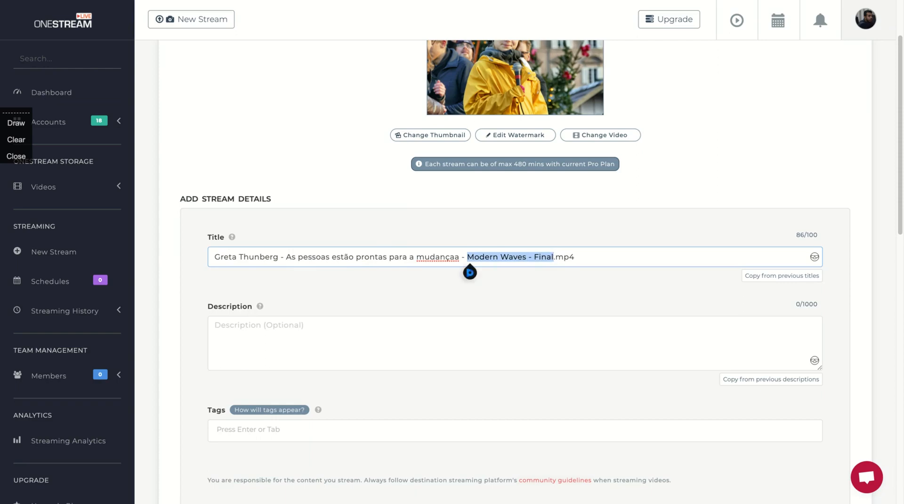
key("Delete")
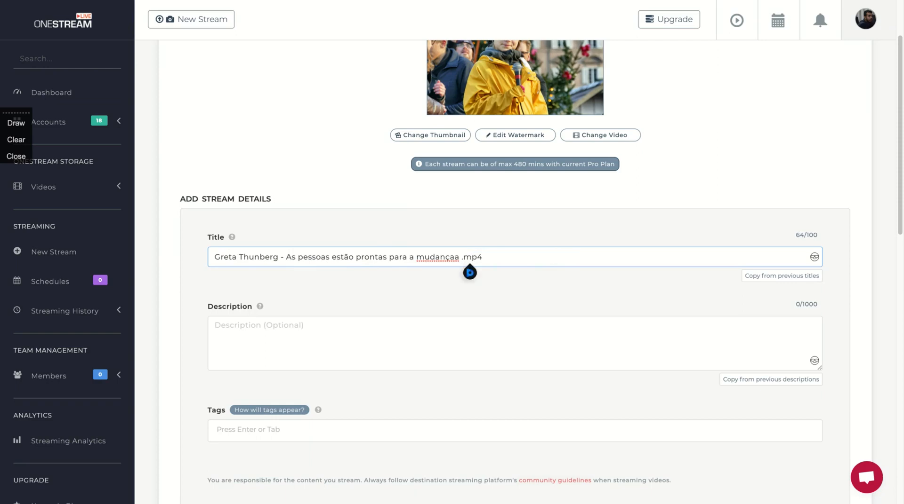
type("(COP - Madrid")
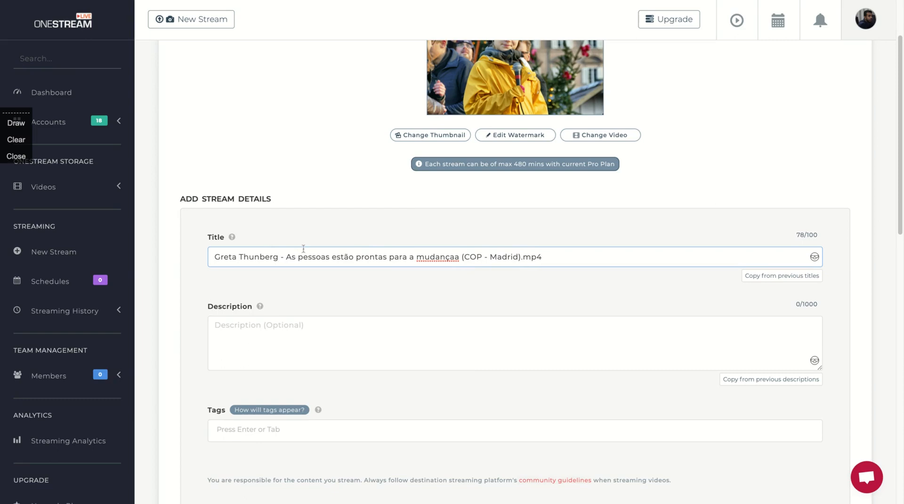
type("Discurso:")
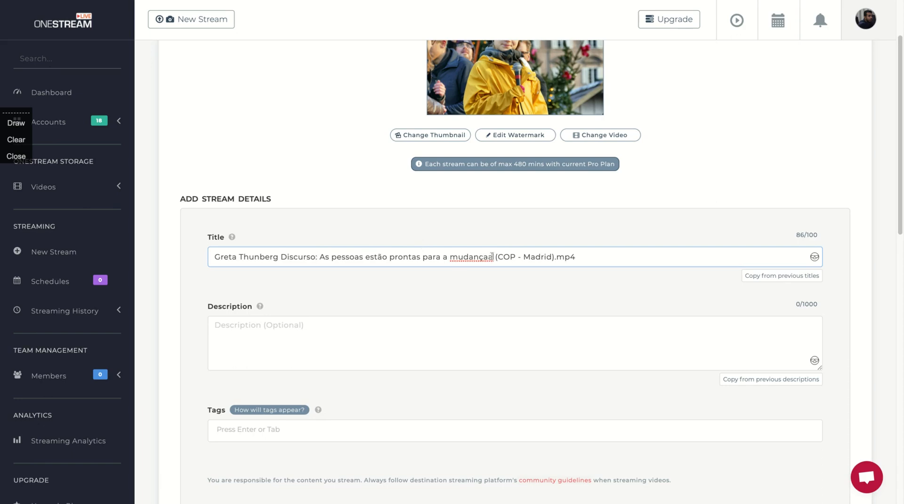
key("Backspace")
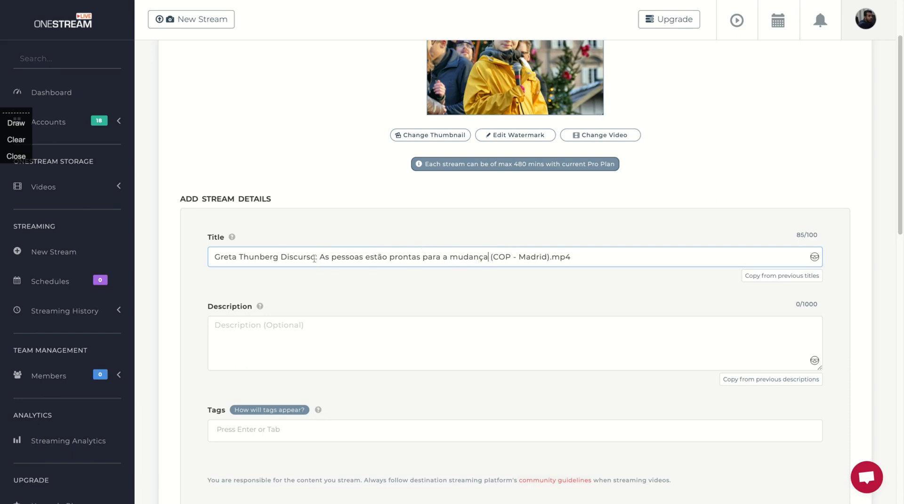
scroll("down", 3)
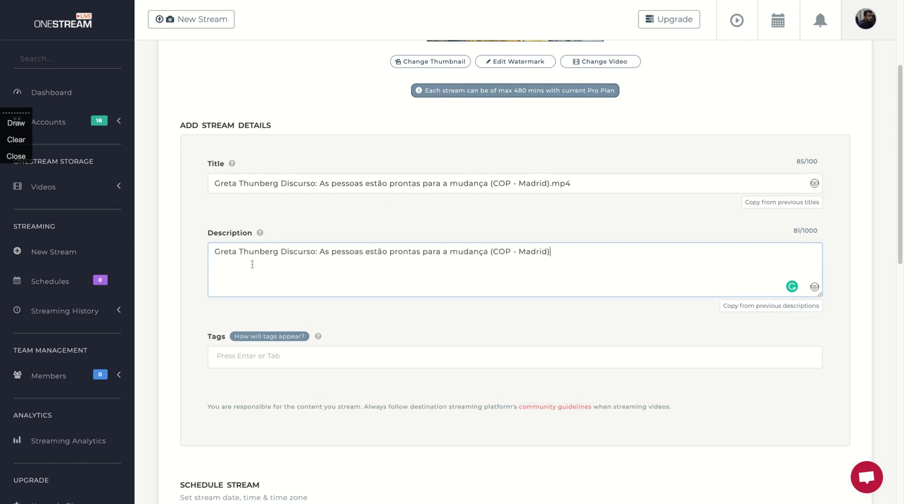
Enter a description of Greta Thunberg's Madrid speech in the Description box.
type(".")
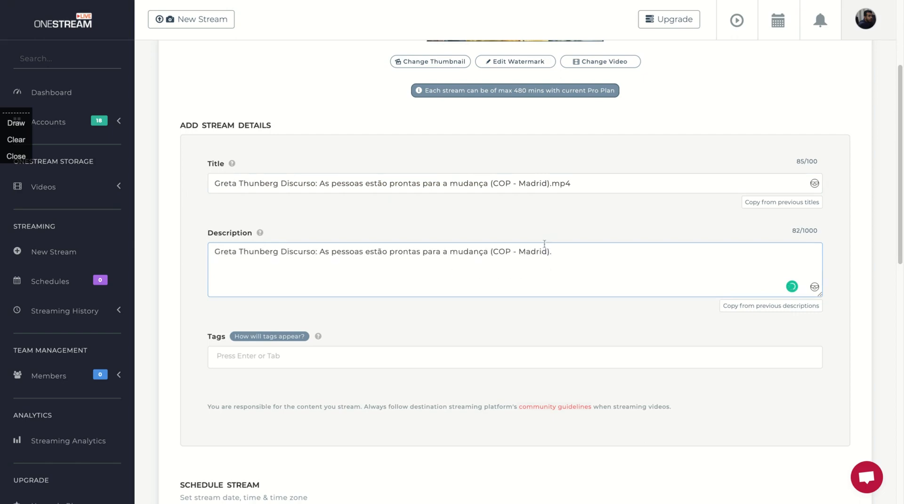
type(".")
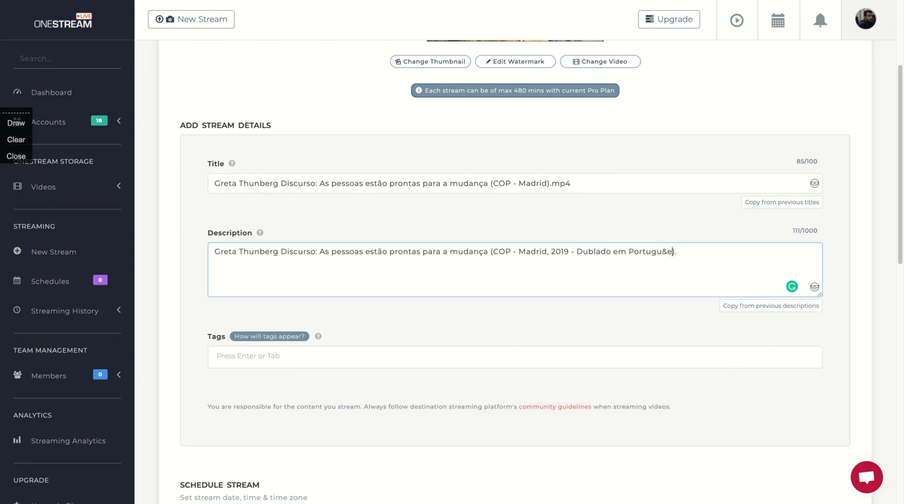
type("ês).")
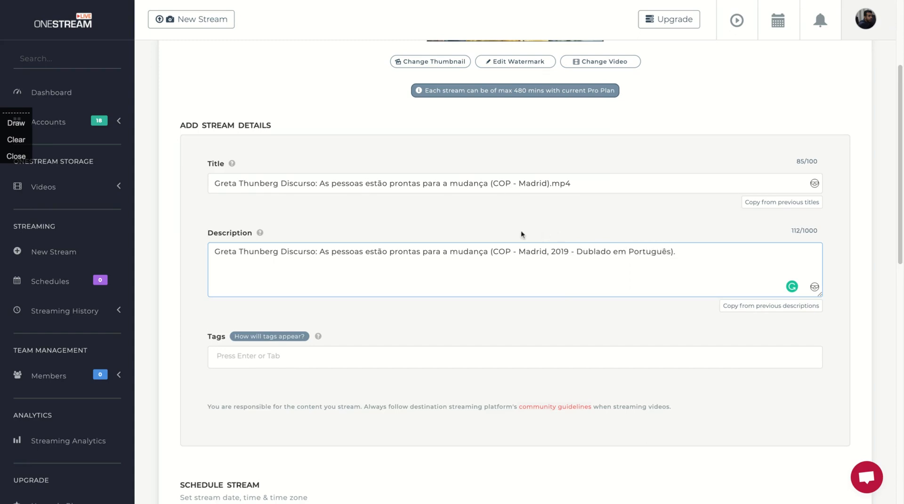
Add the tags Greta Thunberg, Climate Change, Mudanças Climáticas and Direito Ambiental.
scroll("down", 3)
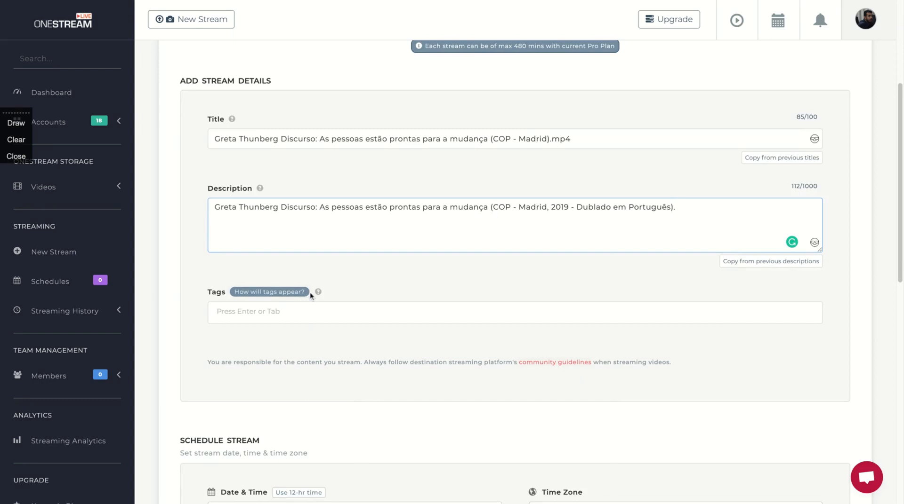
mouse_move(317, 293)
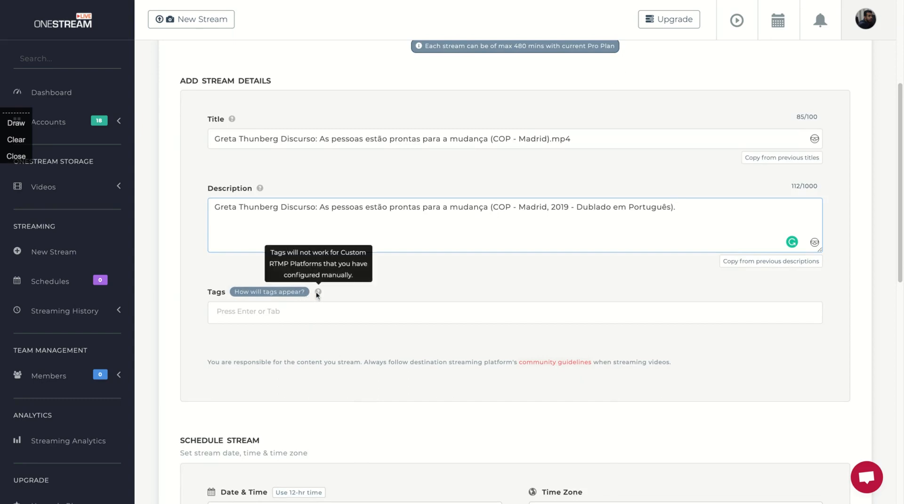
type("Greta Thunberg")
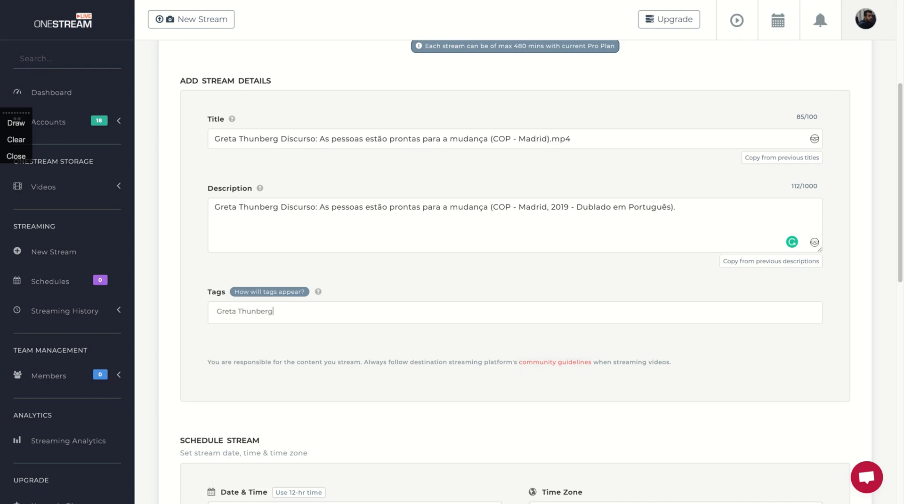
type("Clim")
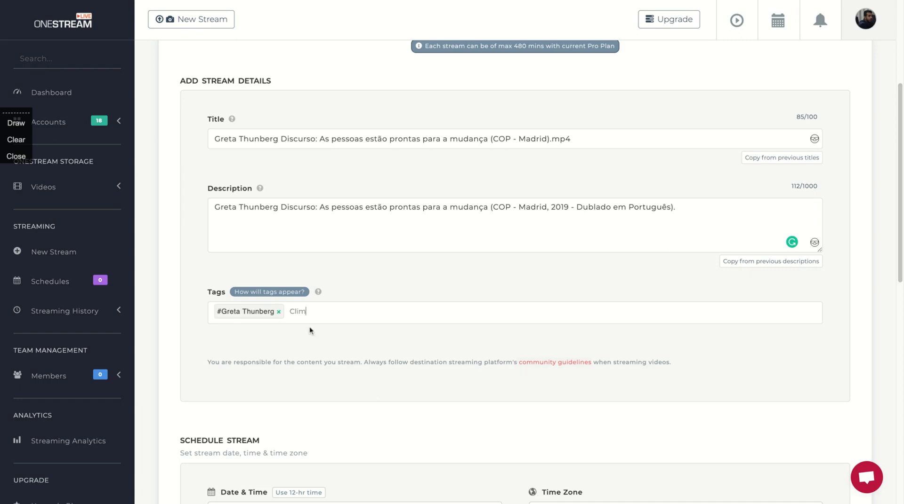
type("Mudanças CLimát")
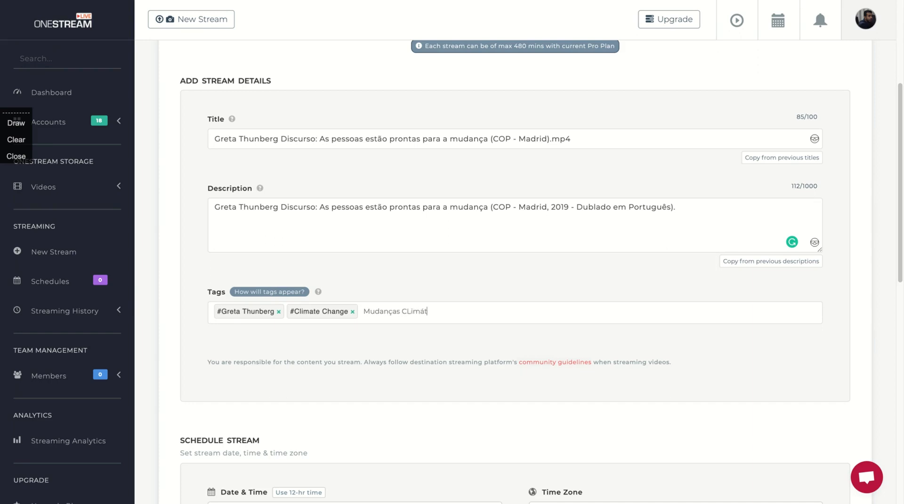
key("Backspace")
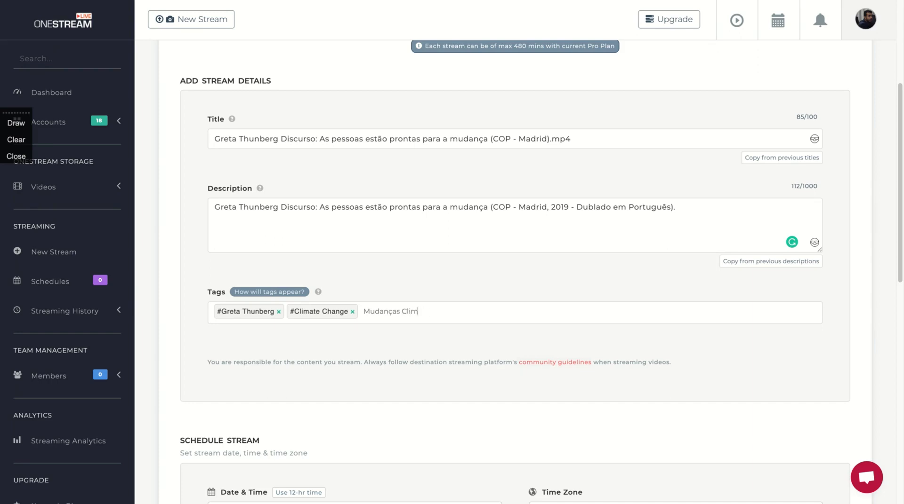
type("Direito")
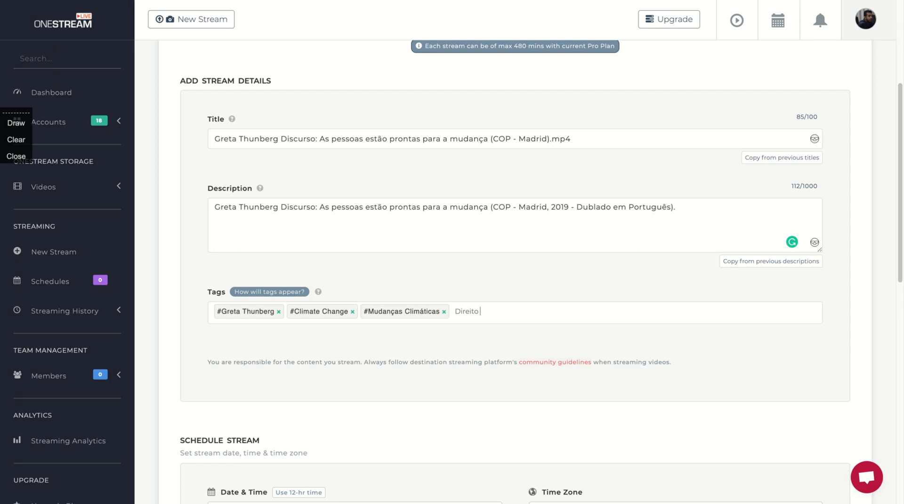
key("Enter")
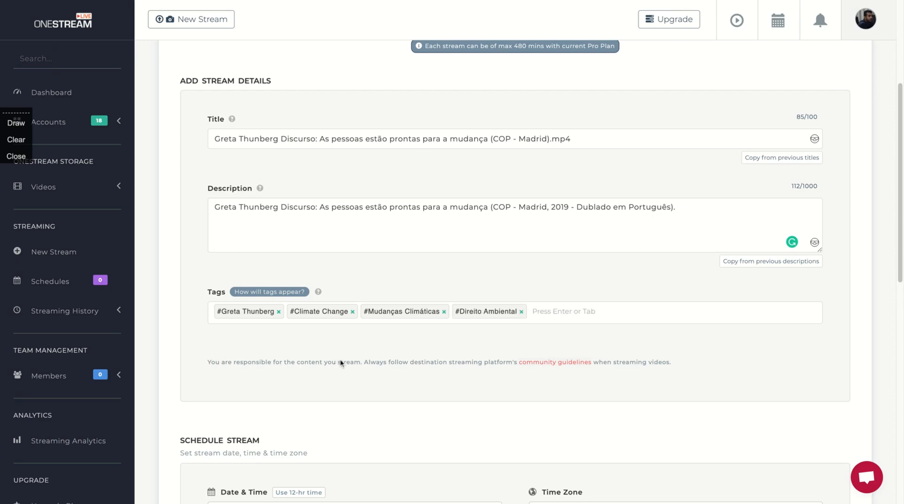
scroll("down", 3)
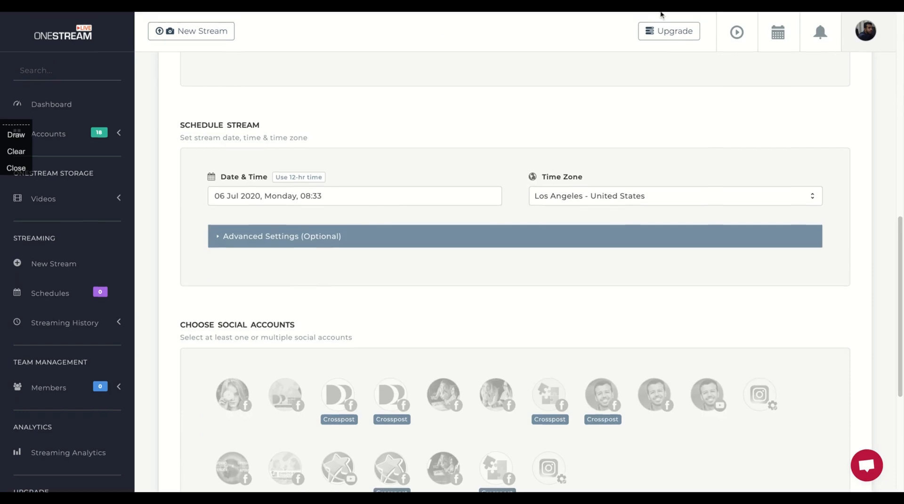
scroll("down", 3)
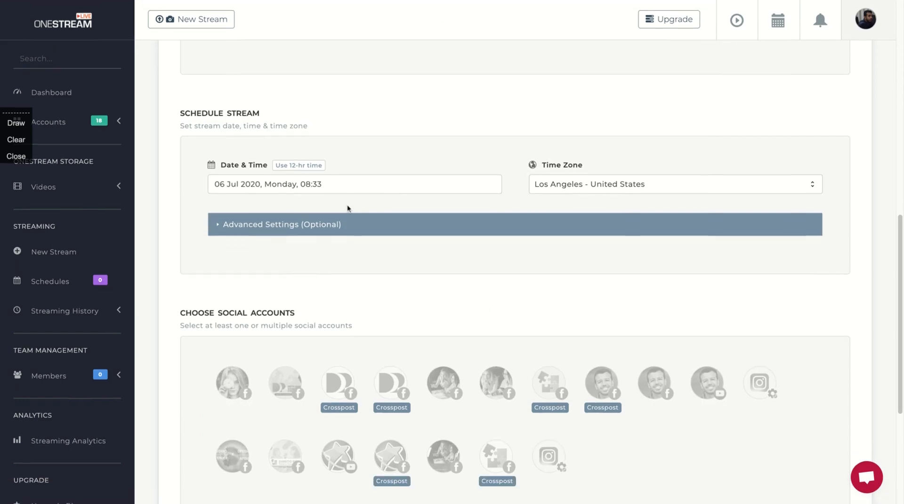
left_click(354, 184)
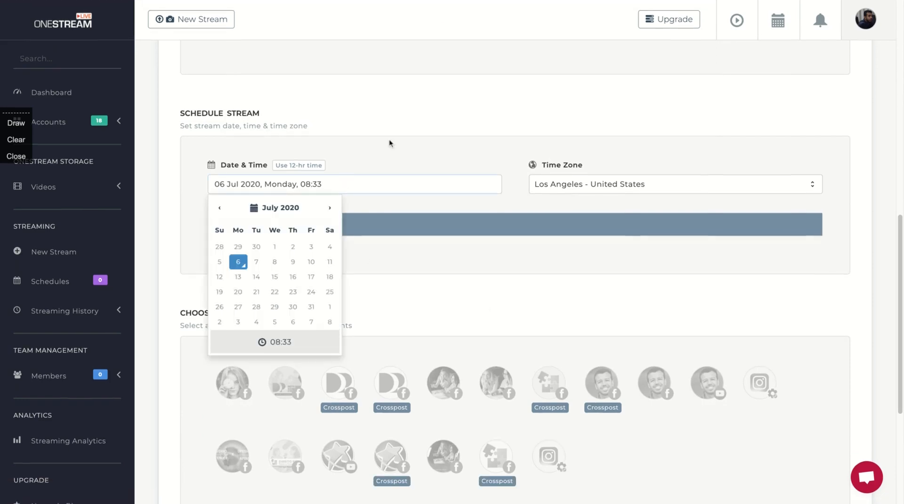
mouse_move(625, 49)
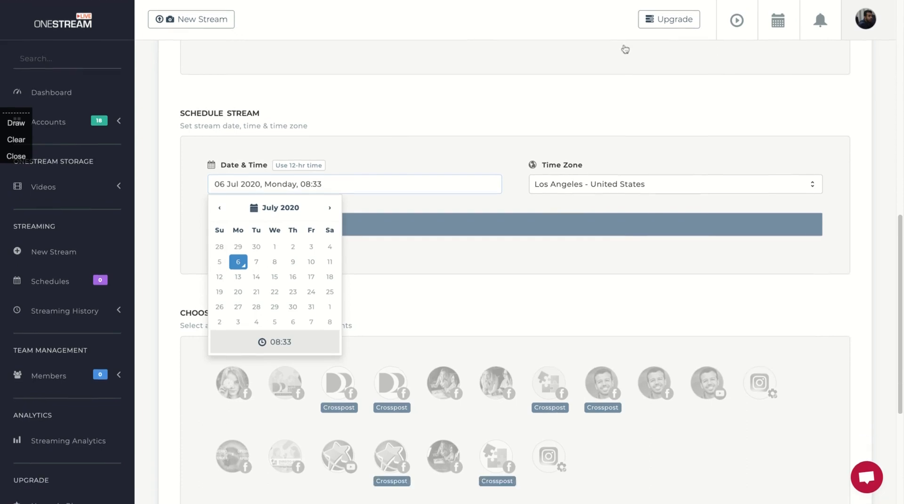
left_click(274, 342)
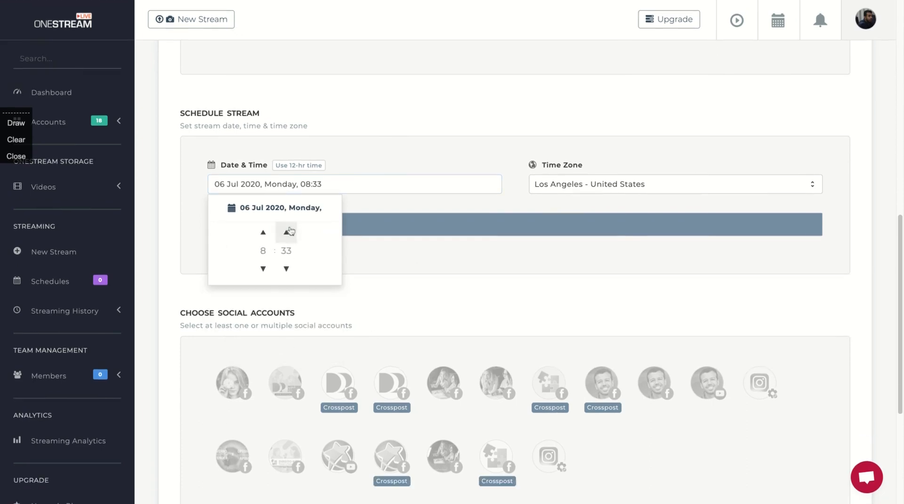
left_click(285, 232)
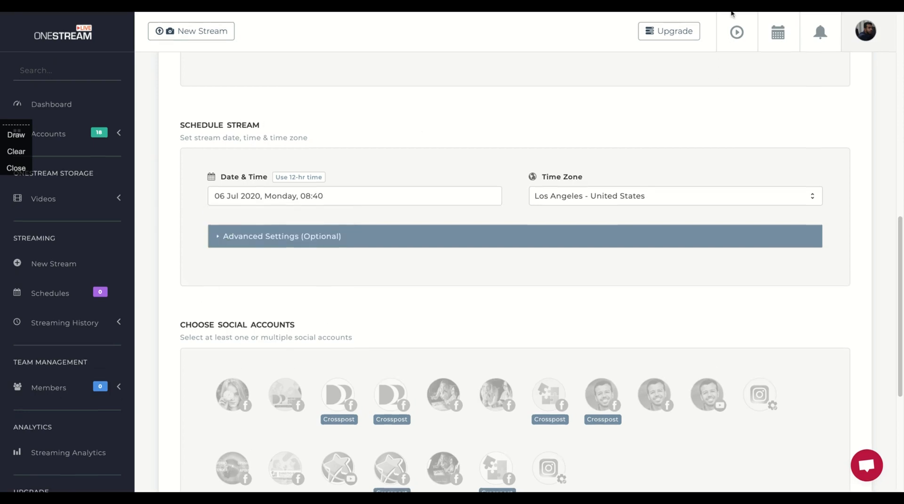
scroll("down", 3)
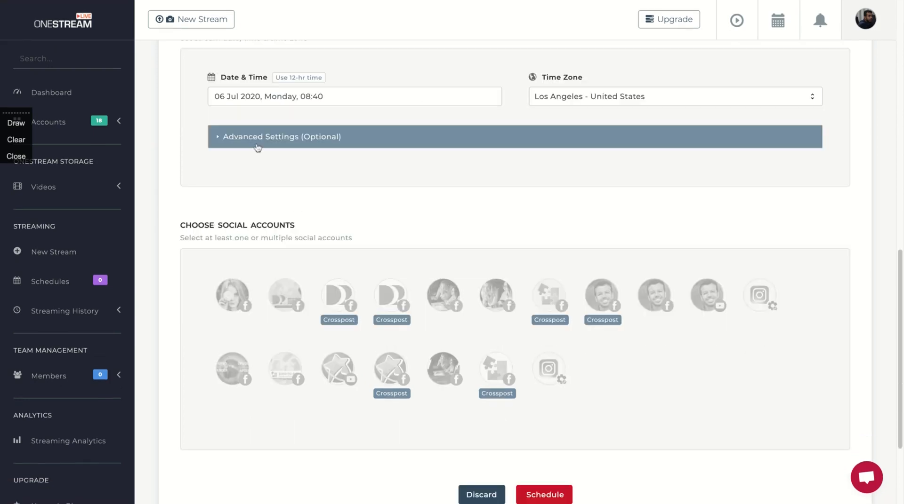
left_click(282, 136)
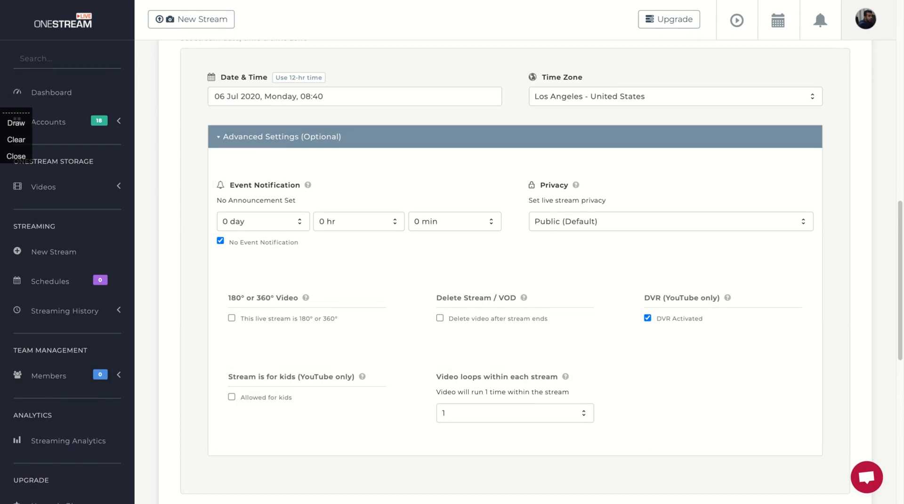
scroll("down", 3)
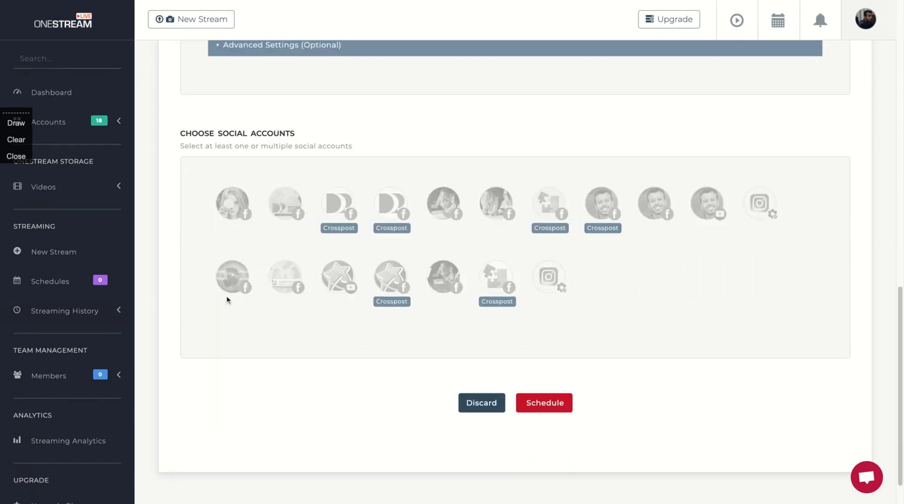
mouse_move(339, 203)
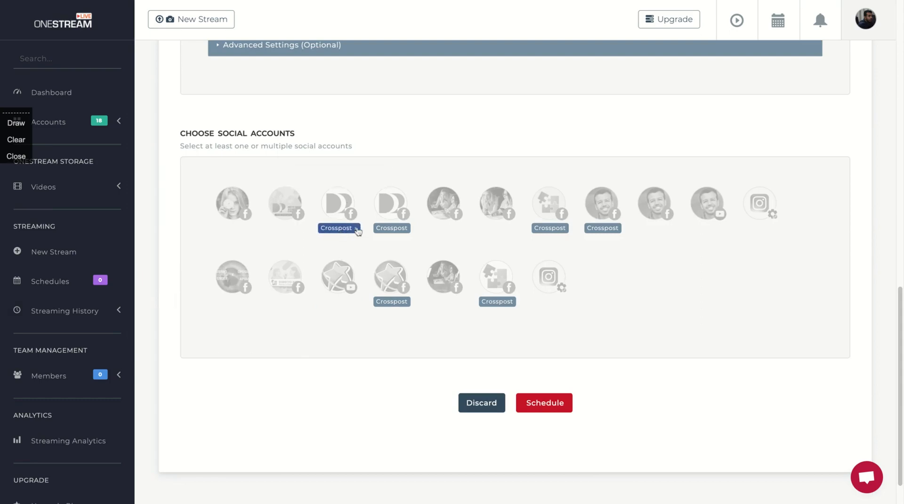
left_click(339, 228)
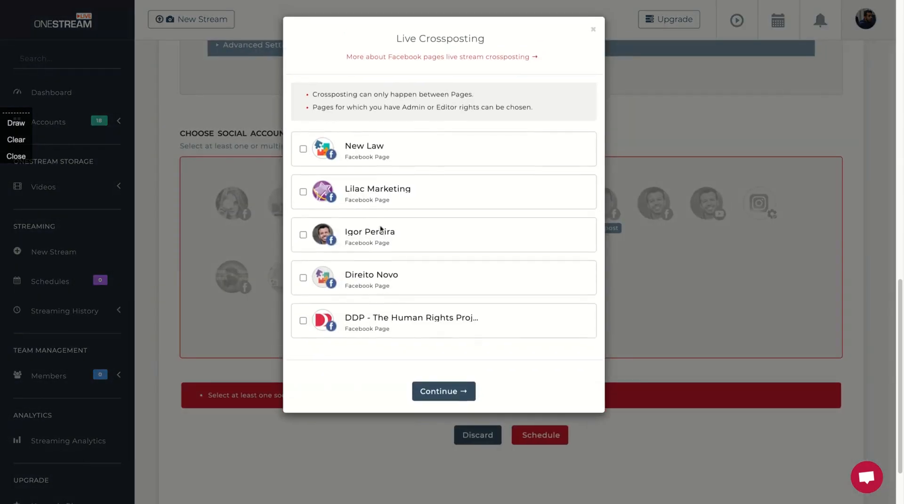
mouse_move(248, 178)
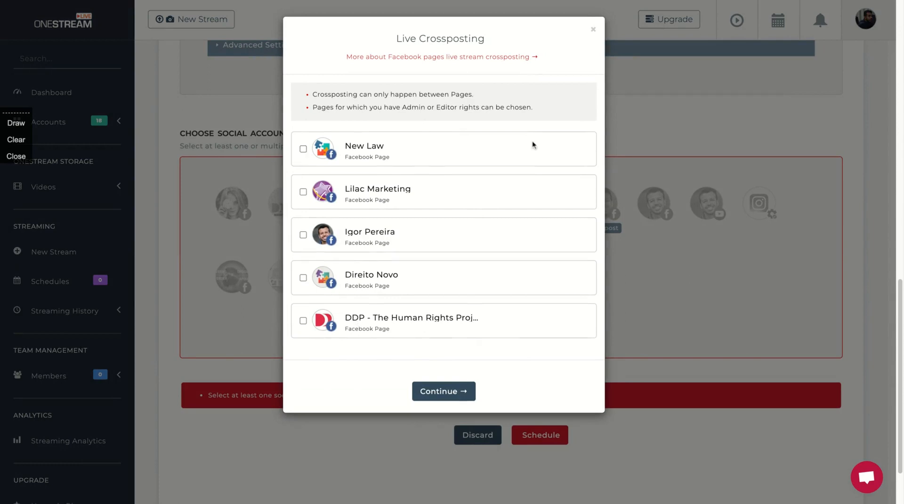
mouse_move(318, 209)
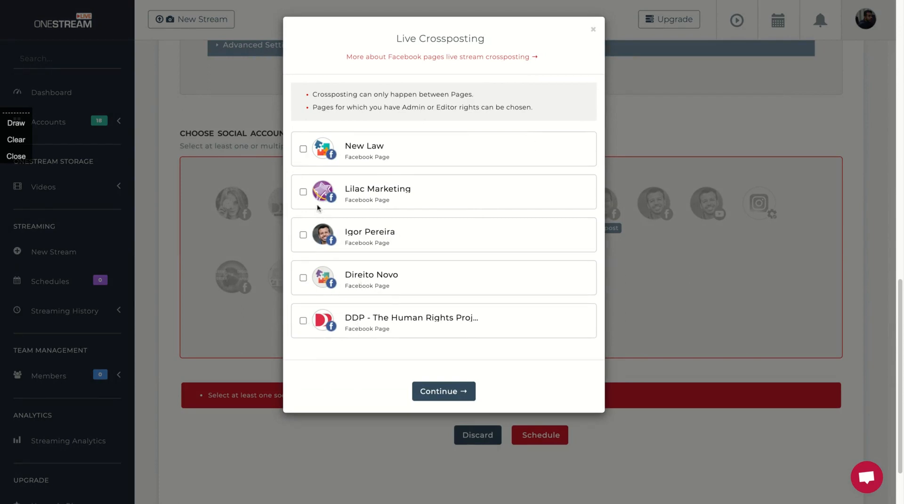
mouse_move(319, 210)
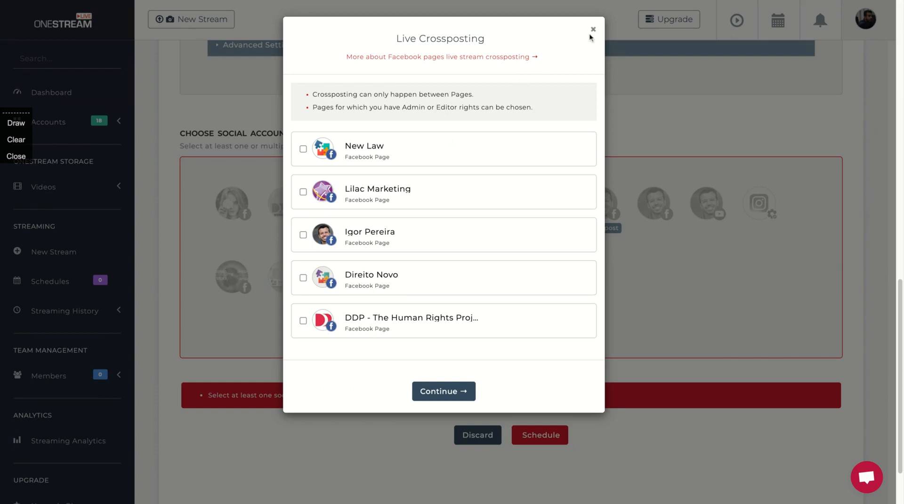
left_click(592, 29)
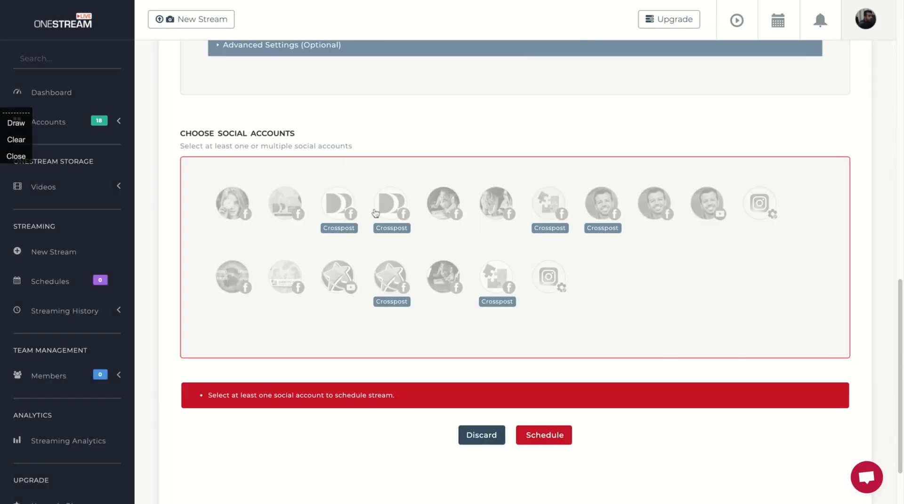
mouse_move(369, 220)
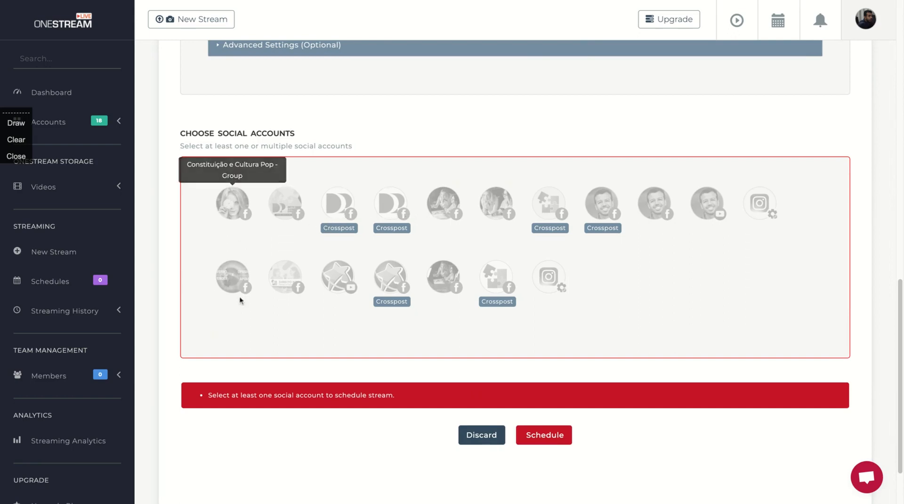
Choose the Constituição e Cultura Pop and DDP groups, personal profile and Direito Novo page as destinations.
left_click(232, 202)
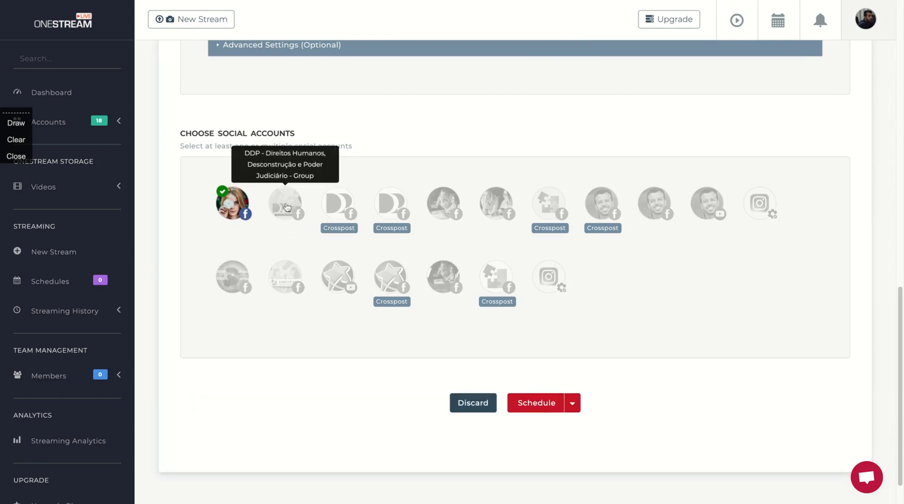
left_click(444, 203)
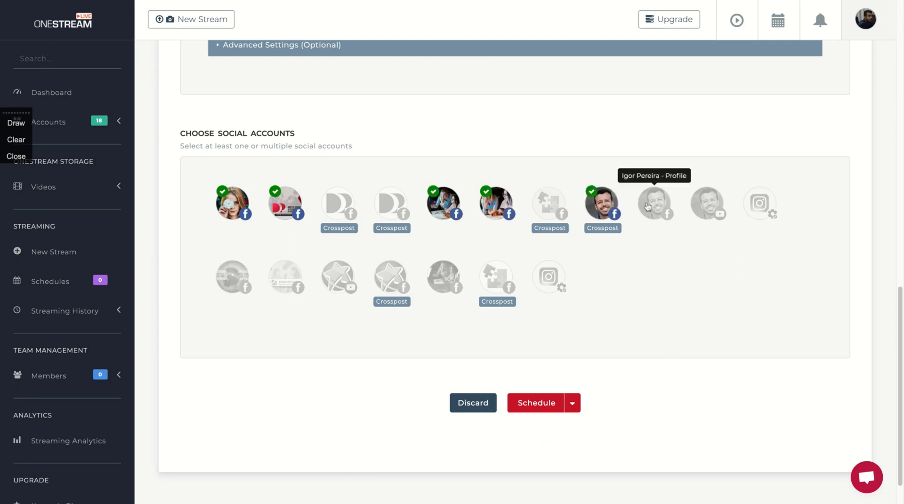
left_click(653, 203)
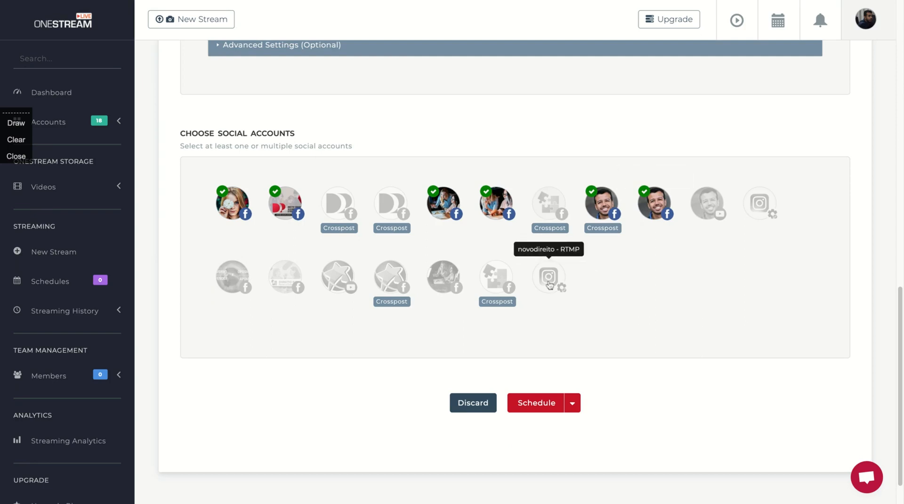
mouse_move(760, 203)
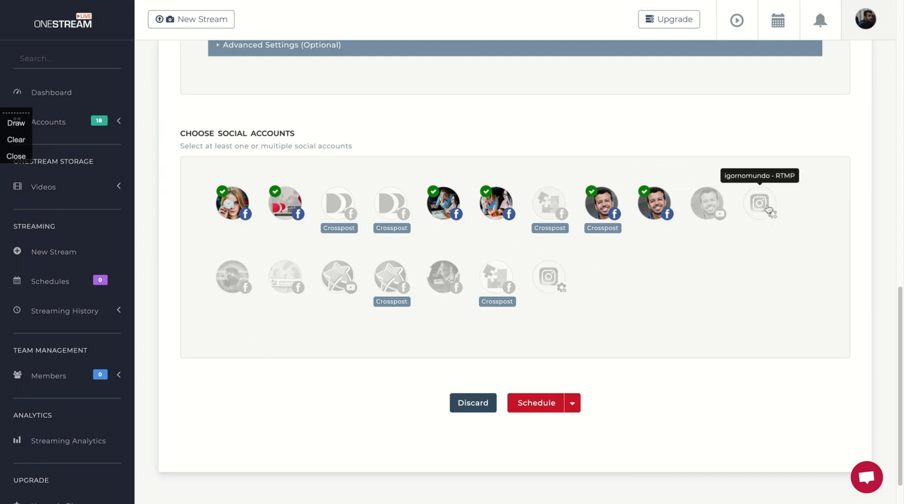
mouse_move(547, 276)
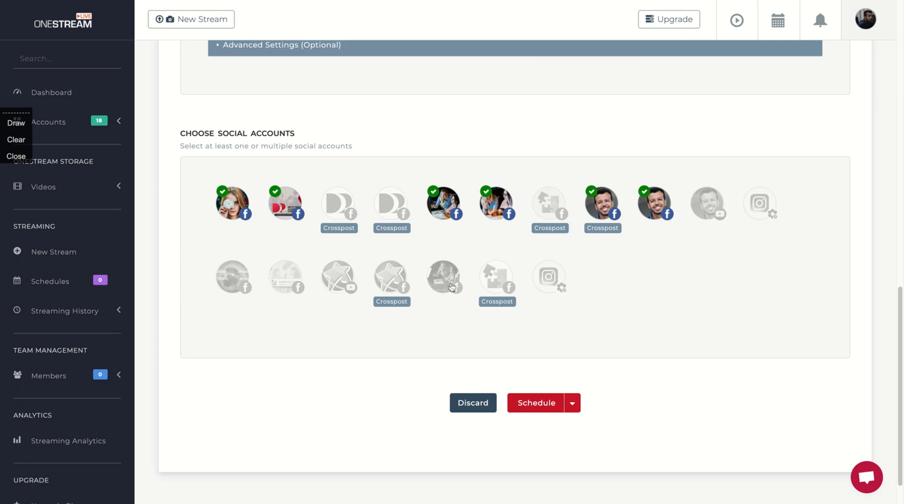
mouse_move(444, 277)
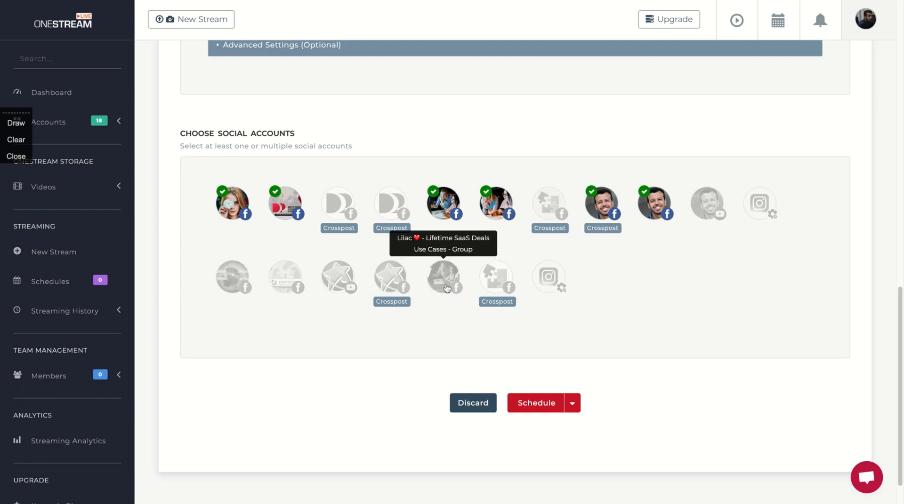
left_click(286, 277)
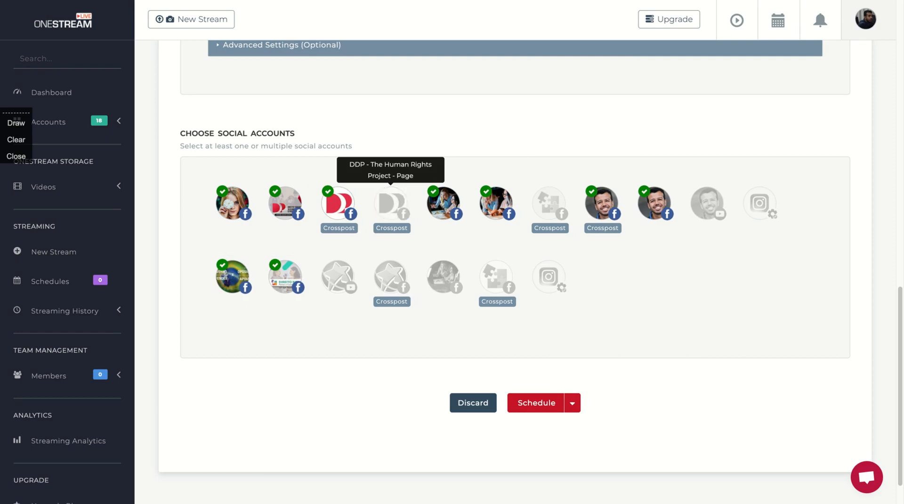
mouse_move(549, 203)
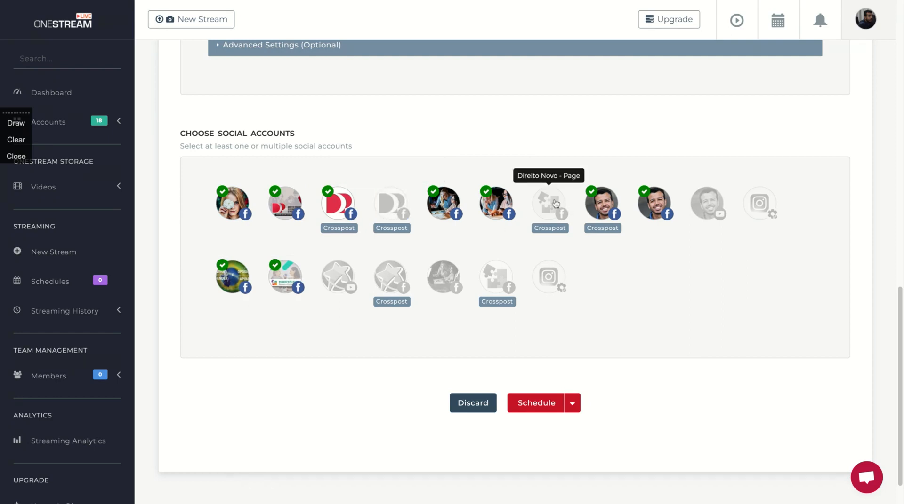
left_click(549, 203)
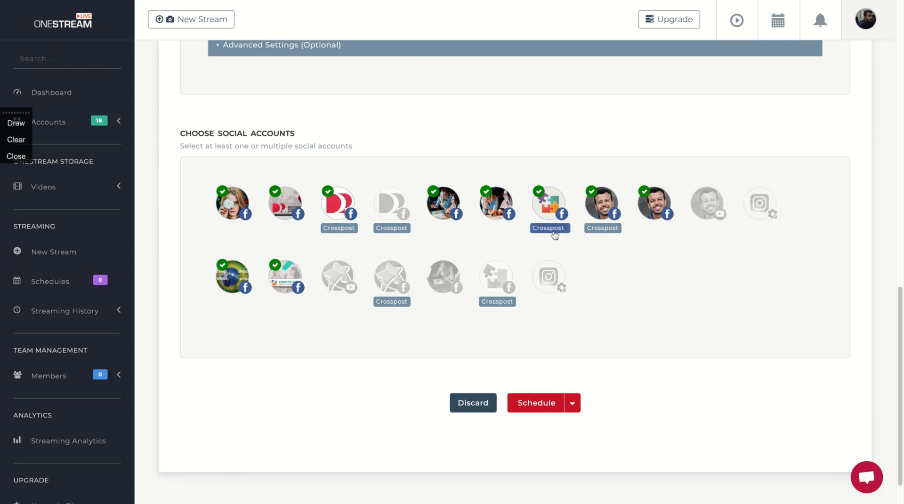
mouse_move(654, 207)
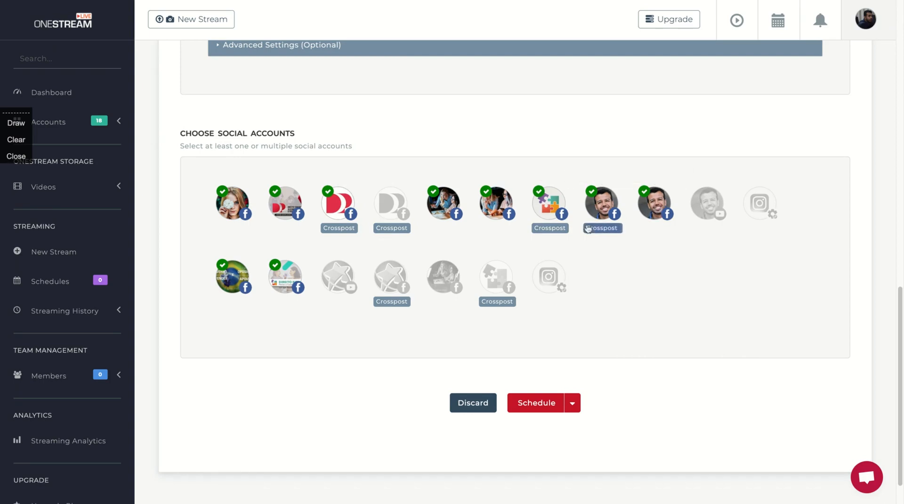
Crosspost the Direito Novo page's stream to the Igor Pereira page.
left_click(601, 228)
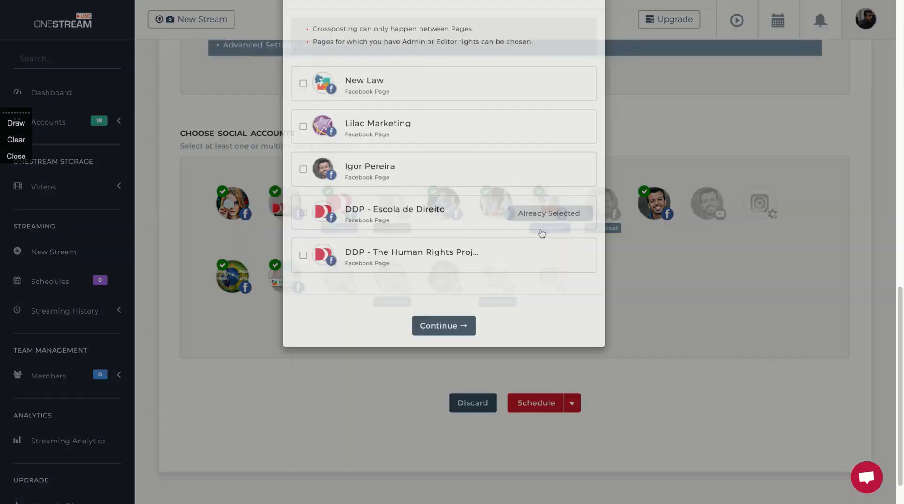
left_click(304, 236)
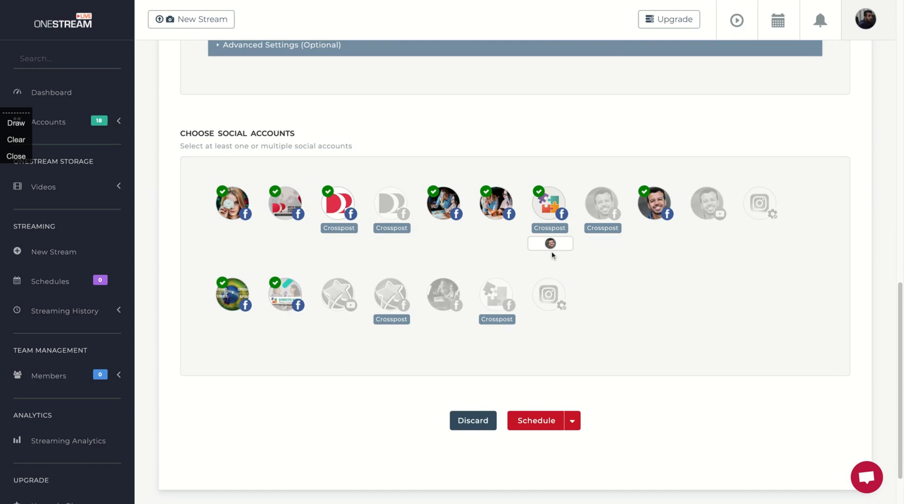
scroll("down", 3)
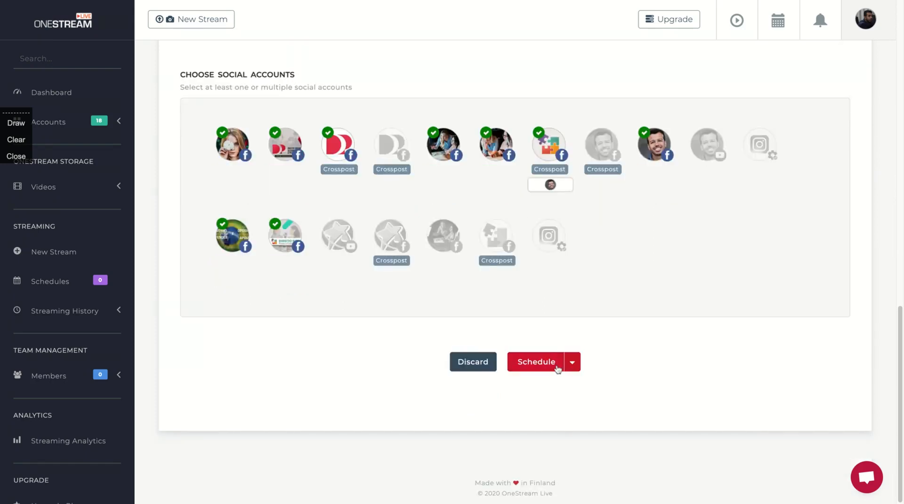
mouse_move(552, 371)
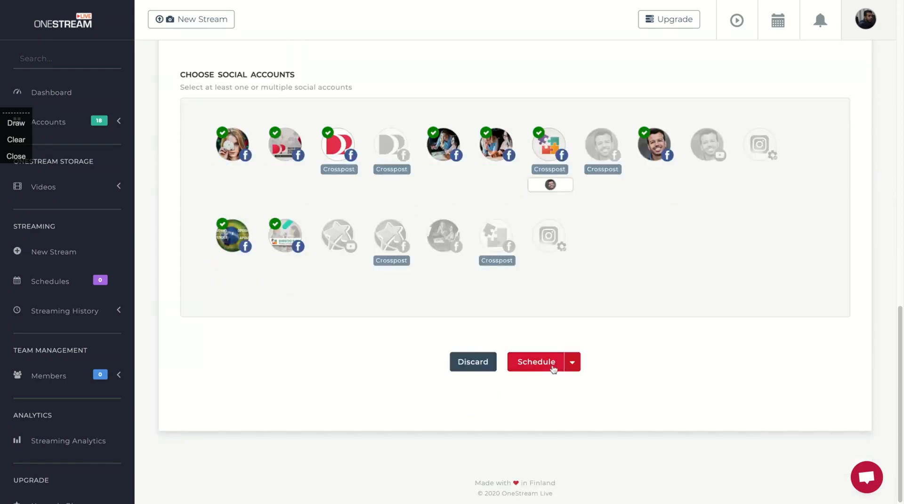
Submit the configured stream for scheduling.
left_click(534, 362)
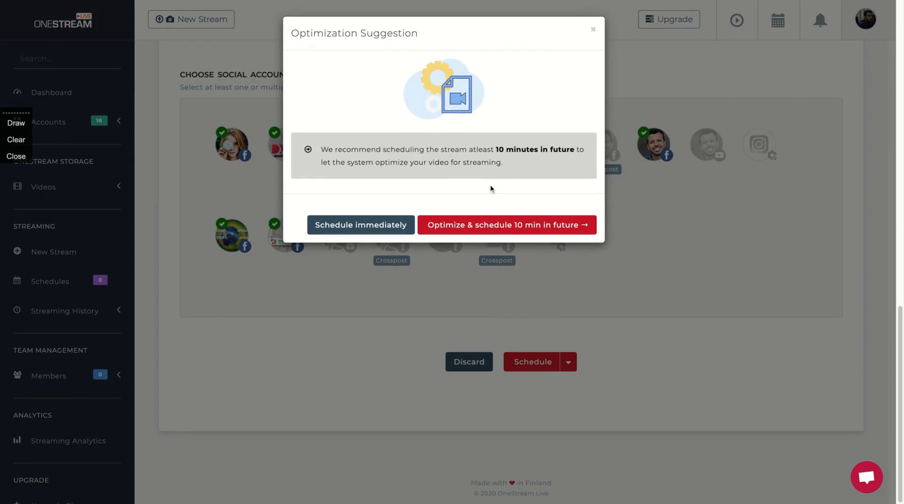
mouse_move(491, 227)
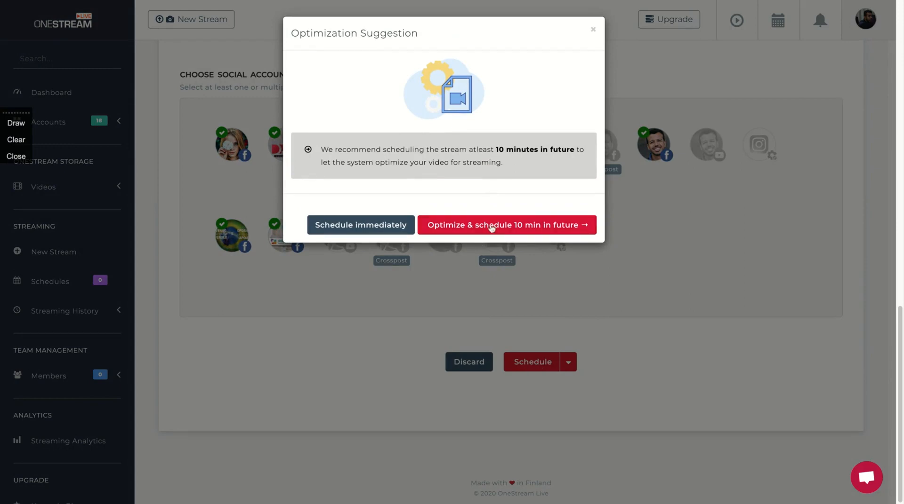
mouse_move(489, 225)
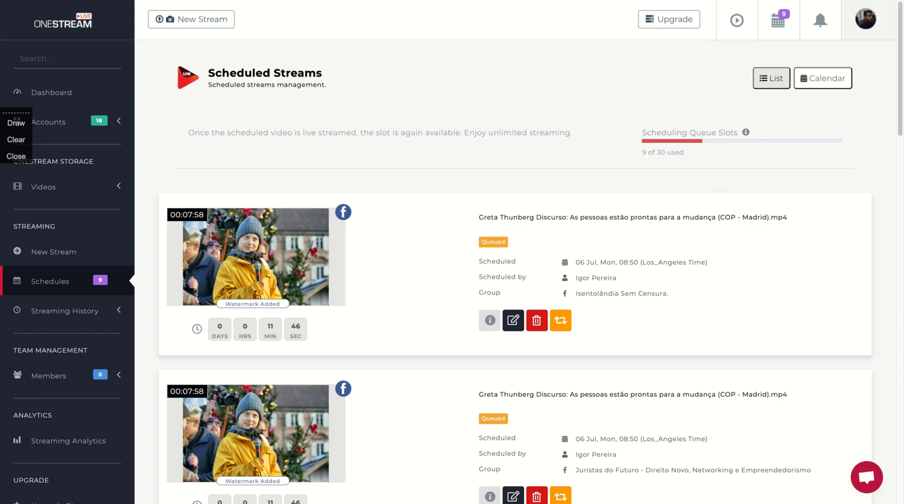
mouse_move(574, 196)
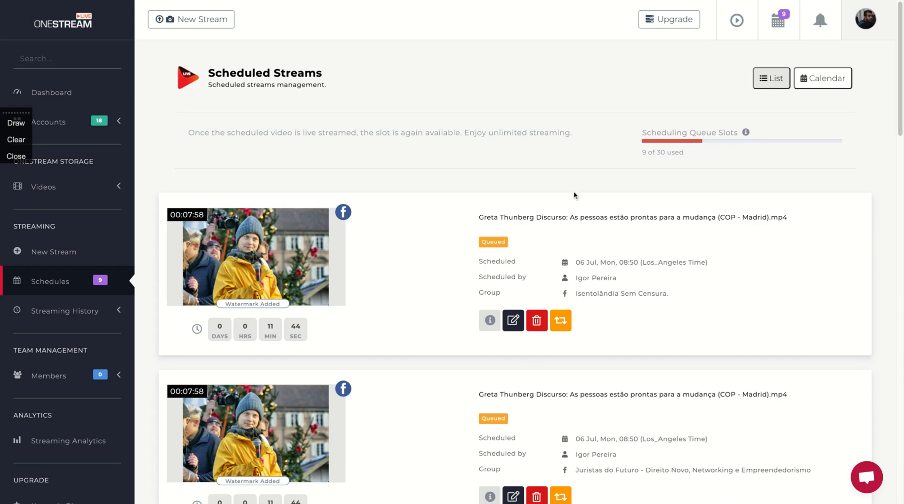
mouse_move(600, 141)
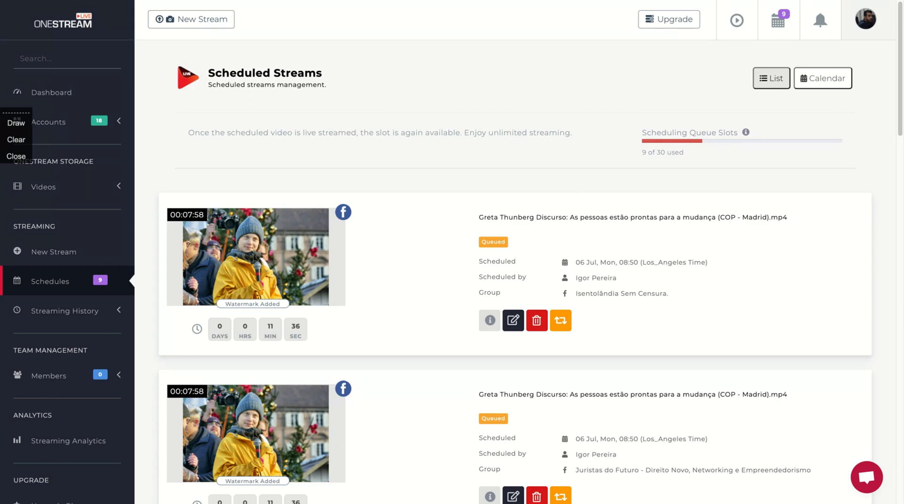
mouse_move(597, 2)
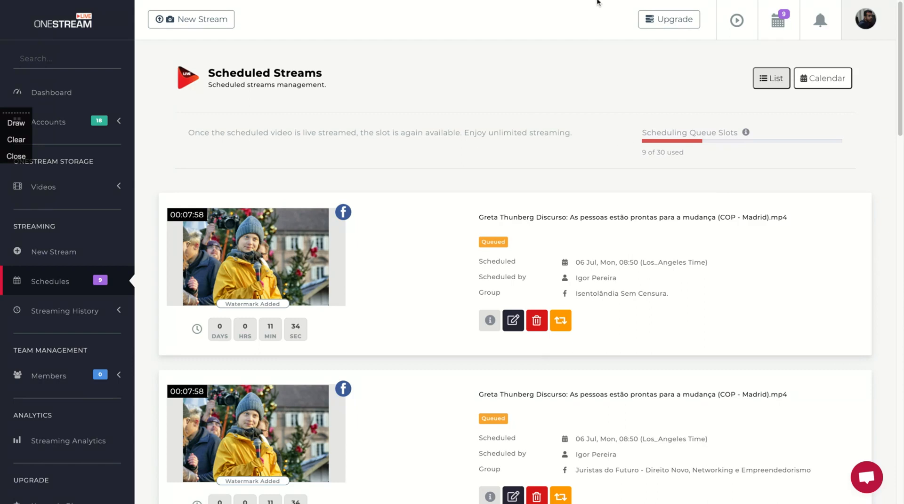